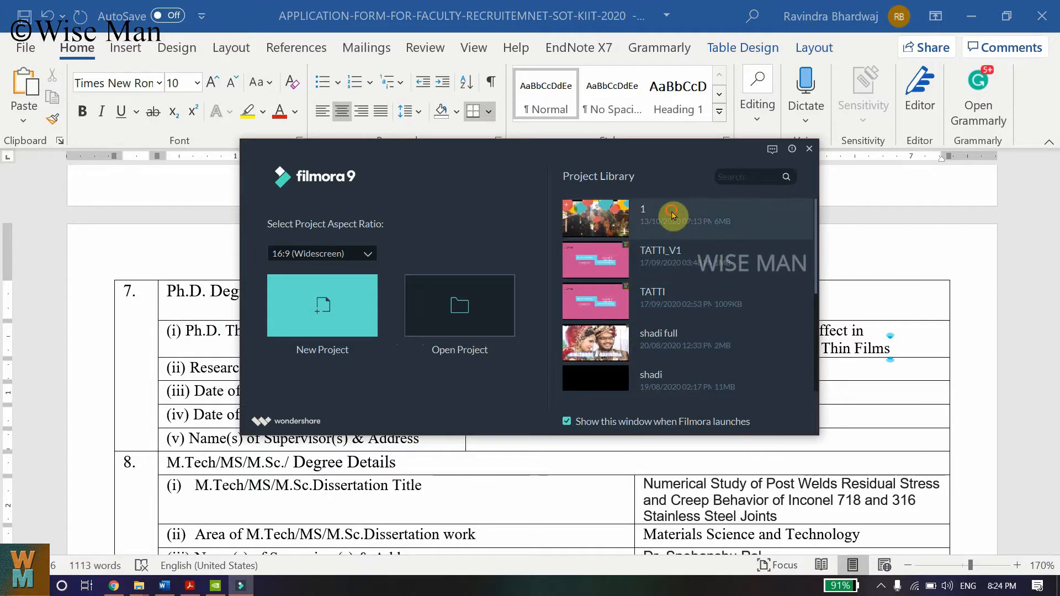
Open recent project 1 and accept restoring it from the automatic backup.
{"action": "left_click", "coordinate": [322, 304]}
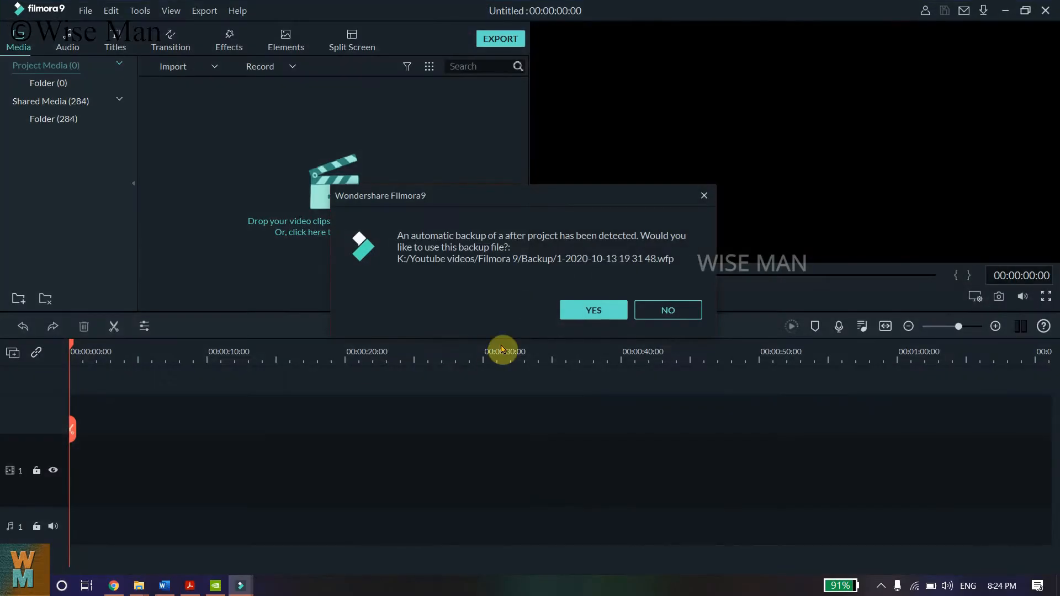
{"action": "left_click", "coordinate": [593, 309]}
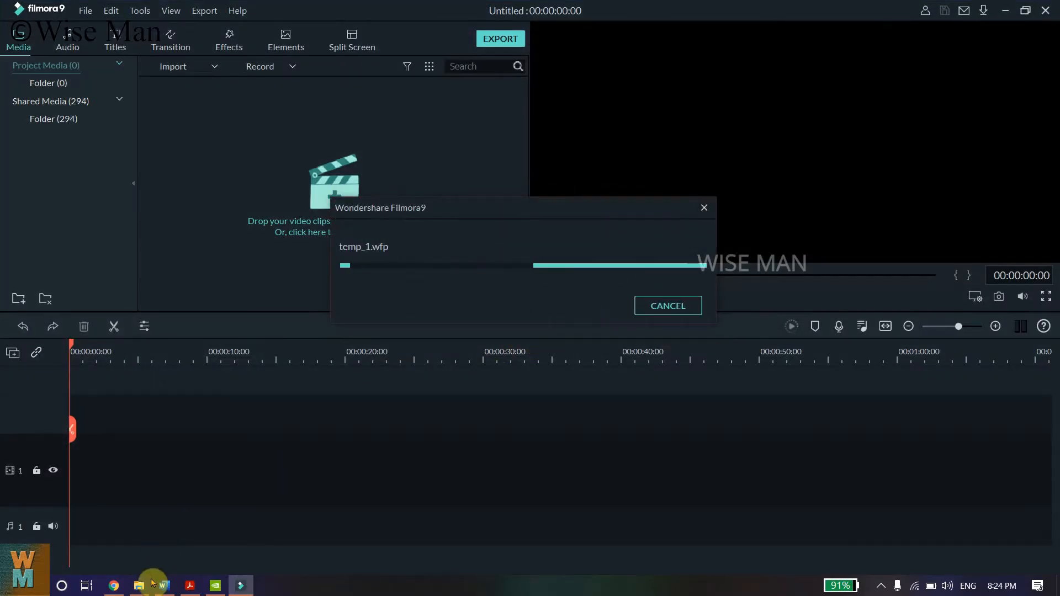
{"action": "mouse_move", "coordinate": [164, 585]}
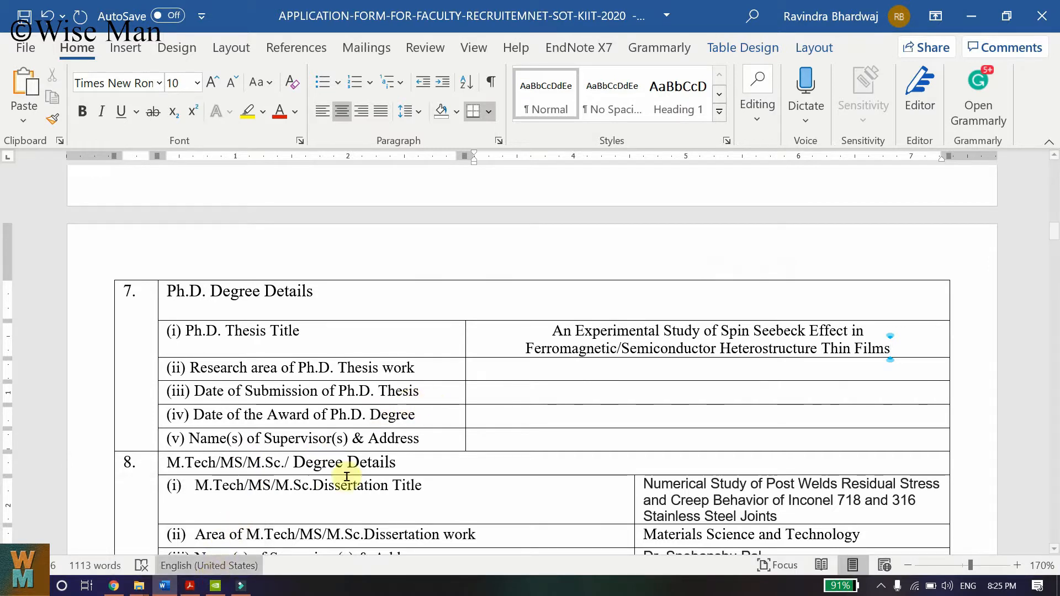
Enter 'Nanotechnology, Spin Caloritronics,' in the Ph.D. research area cell.
{"action": "left_click", "coordinate": [595, 368]}
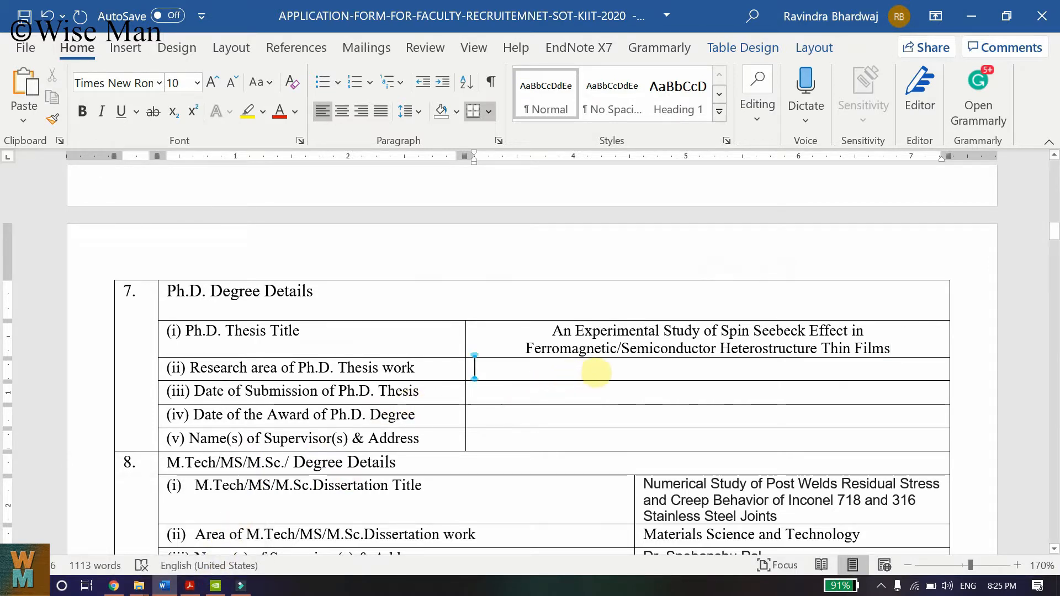
{"action": "type", "text": "Nan"}
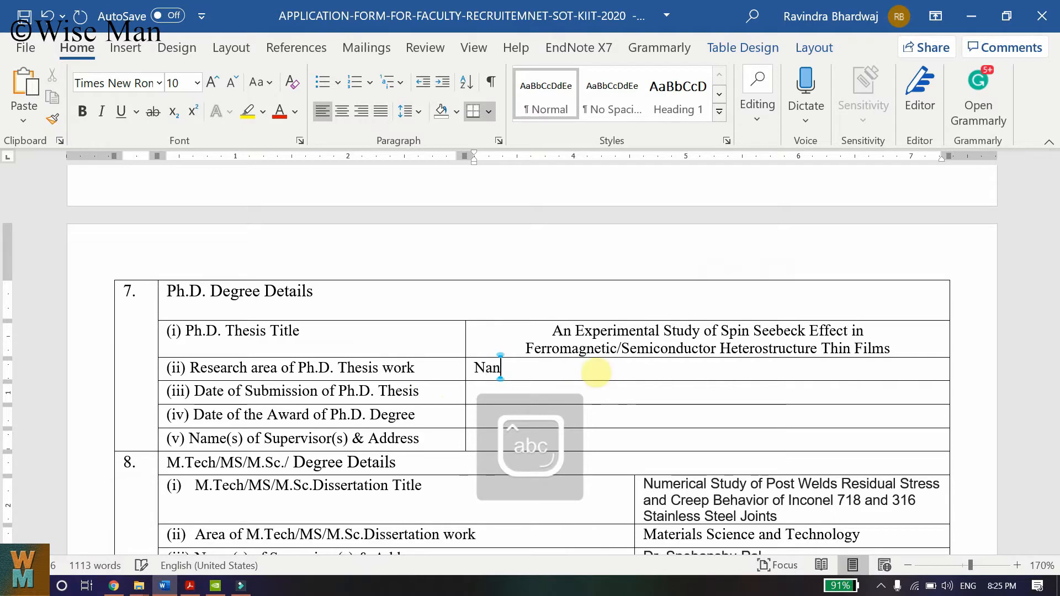
{"action": "type", "text": "otechnol"}
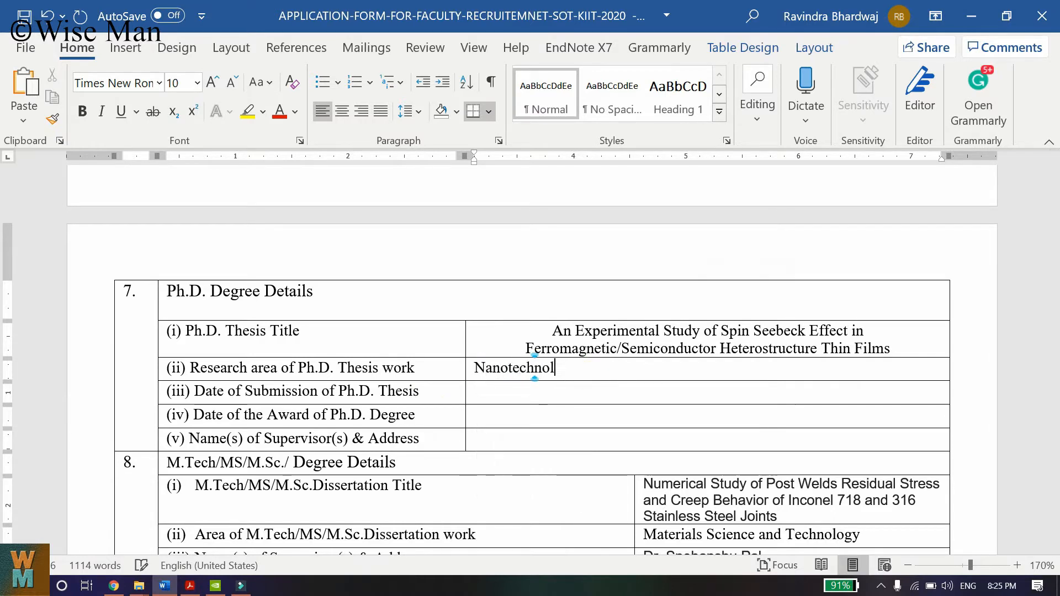
{"action": "type", "text": "ogy"}
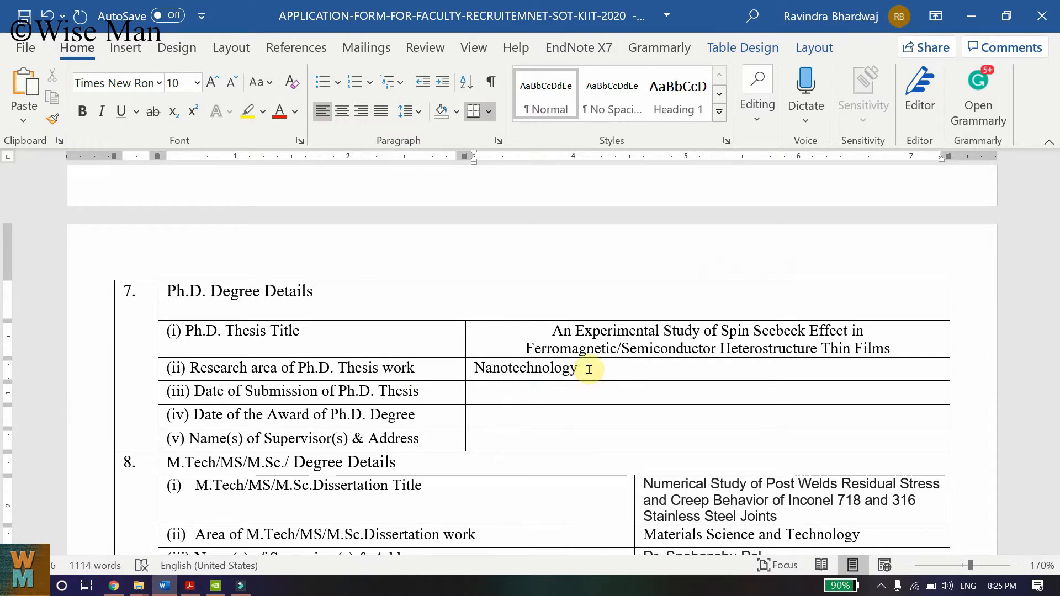
{"action": "type", "text": ","}
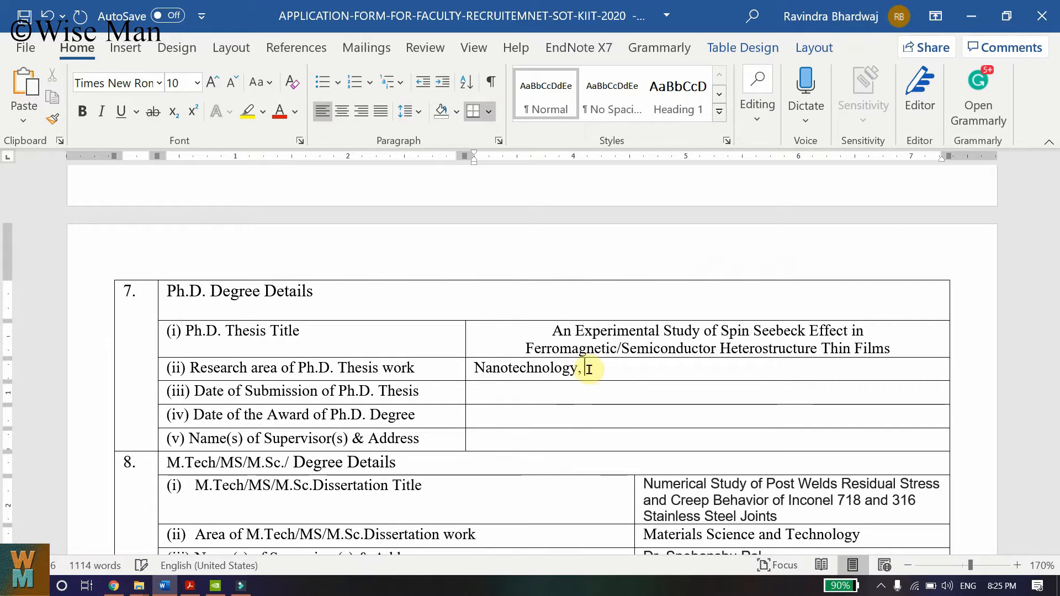
{"action": "type", "text": "Spin CA"}
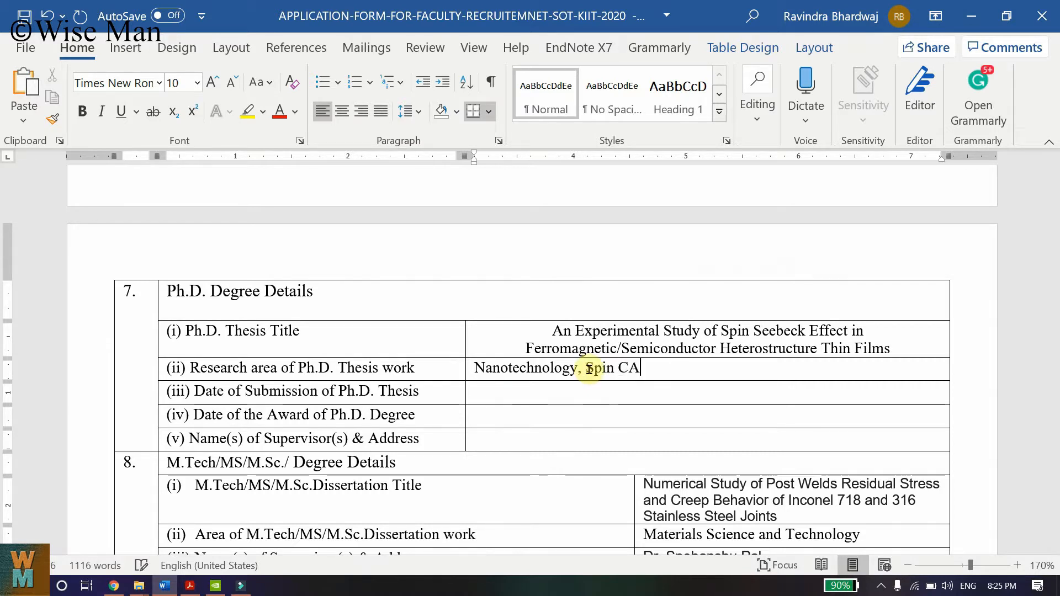
{"action": "type", "text": "lor"}
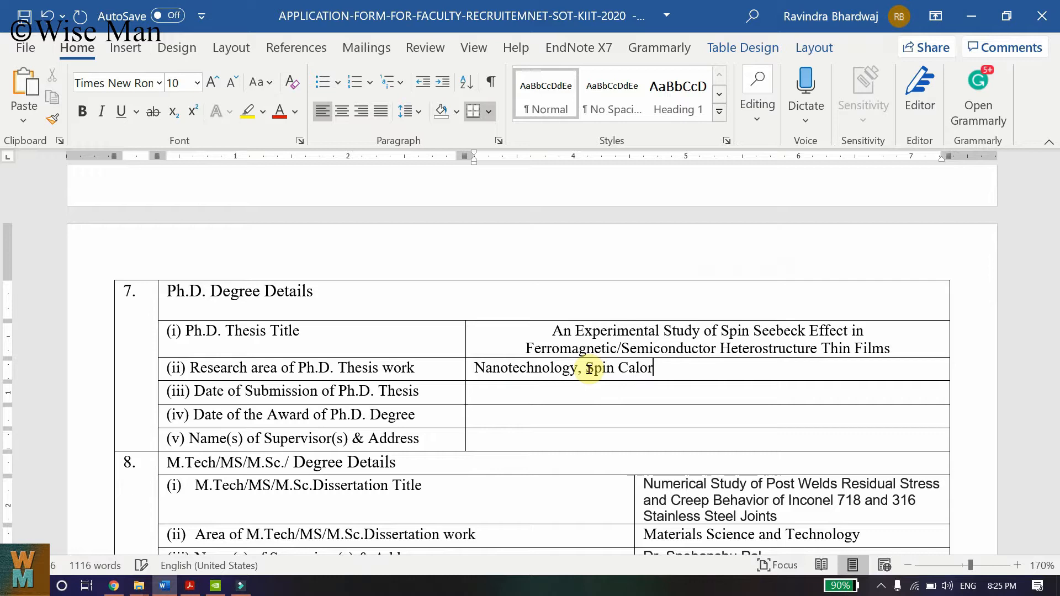
{"action": "type", "text": "itronics, Spintronics"}
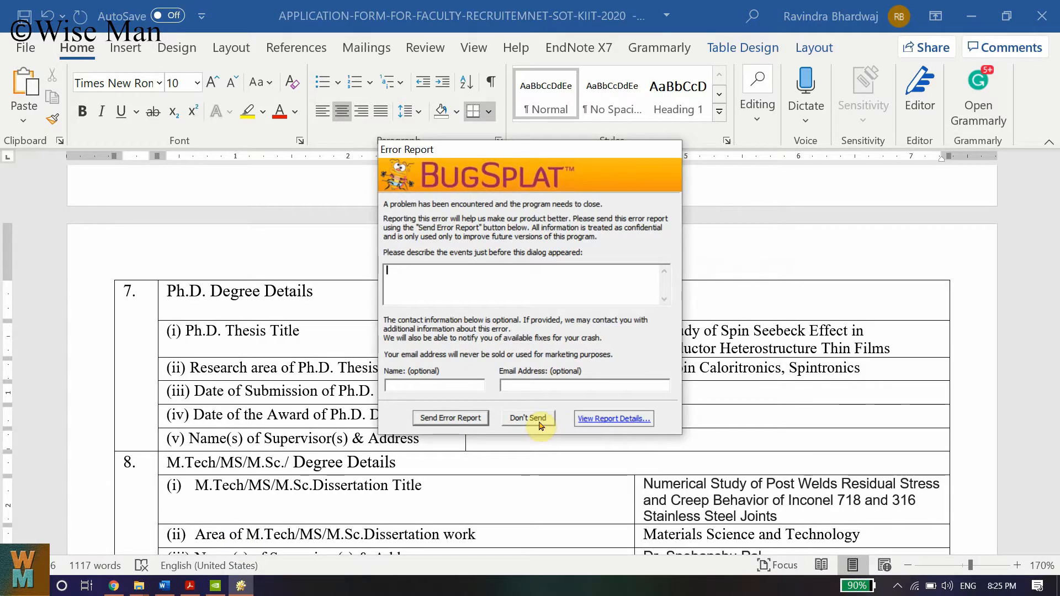
View the BugSplat report's attached file list, then confirm and close the crash report.
{"action": "left_click", "coordinate": [613, 417]}
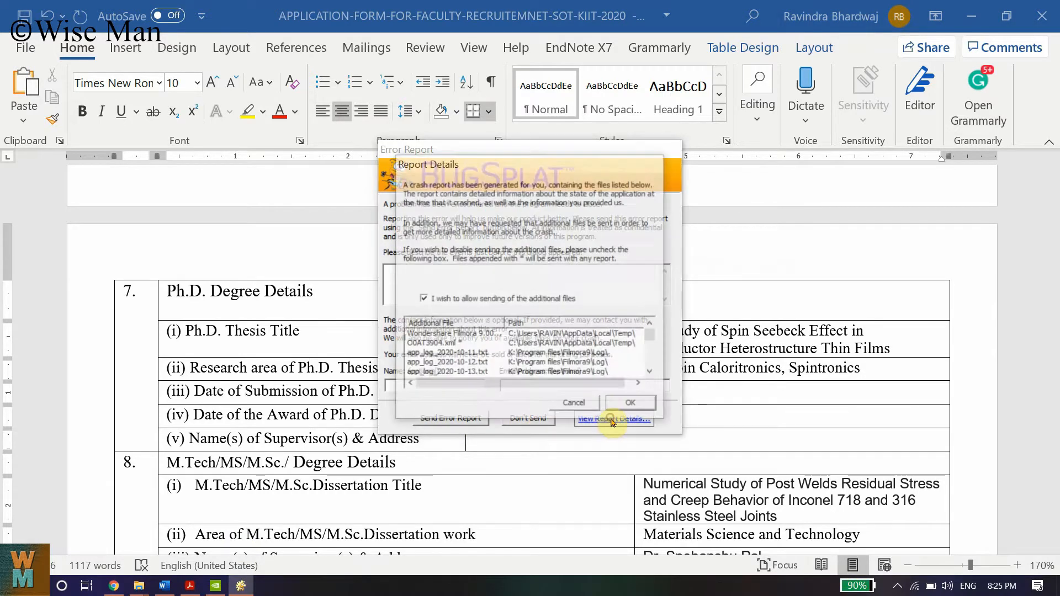
{"action": "left_click", "coordinate": [613, 419]}
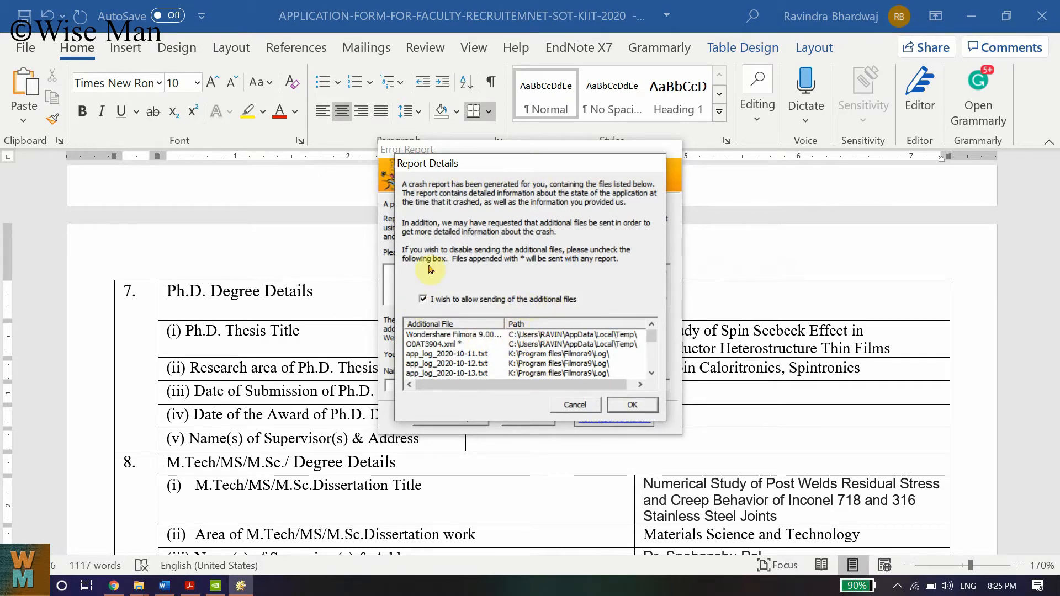
{"action": "mouse_move", "coordinate": [490, 216]}
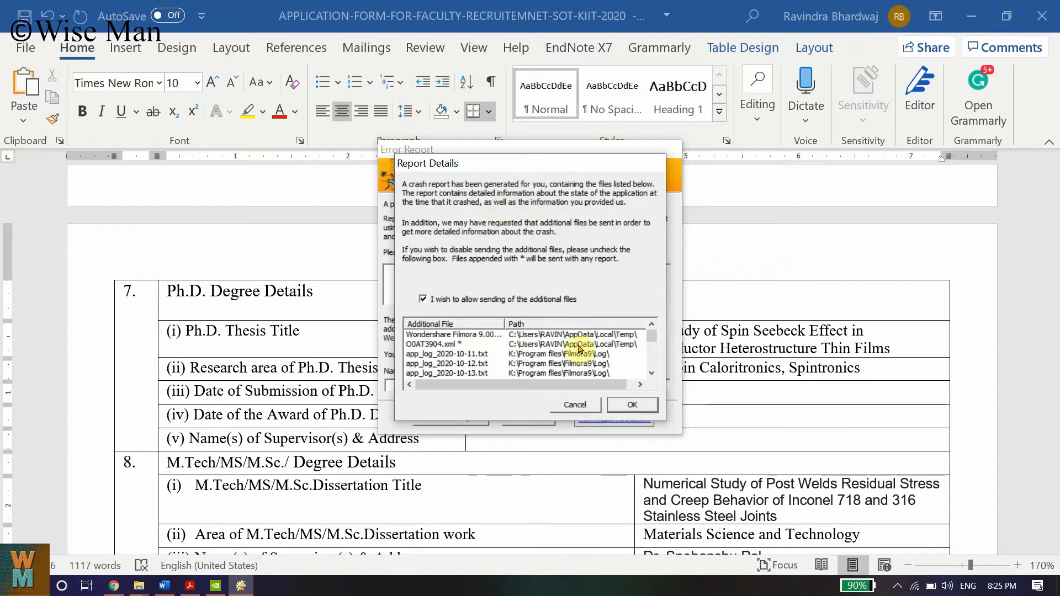
{"action": "scroll", "scroll_direction": "down", "scroll_amount": 3}
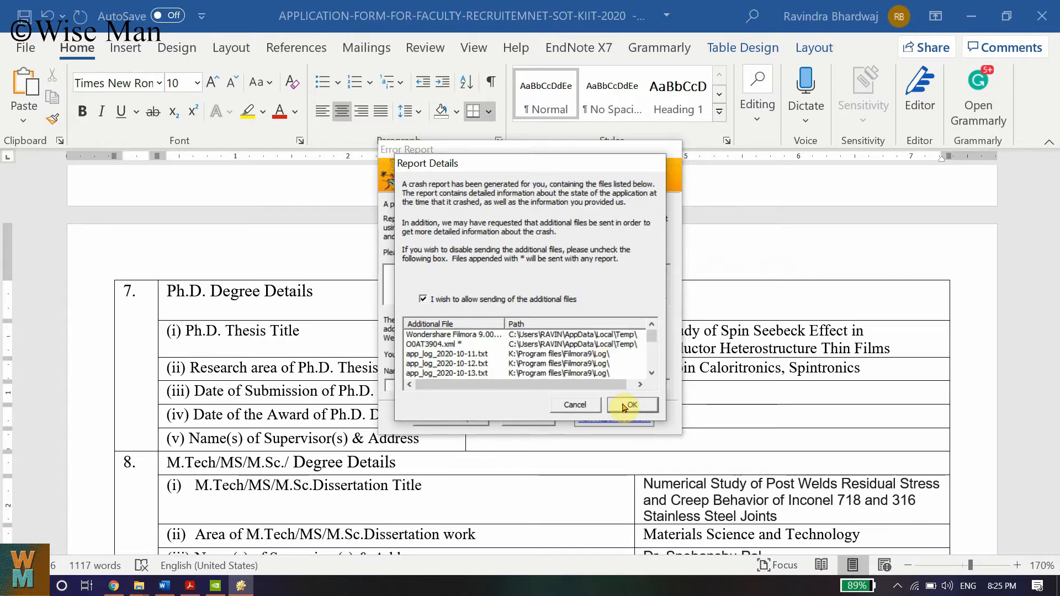
{"action": "left_click", "coordinate": [631, 404]}
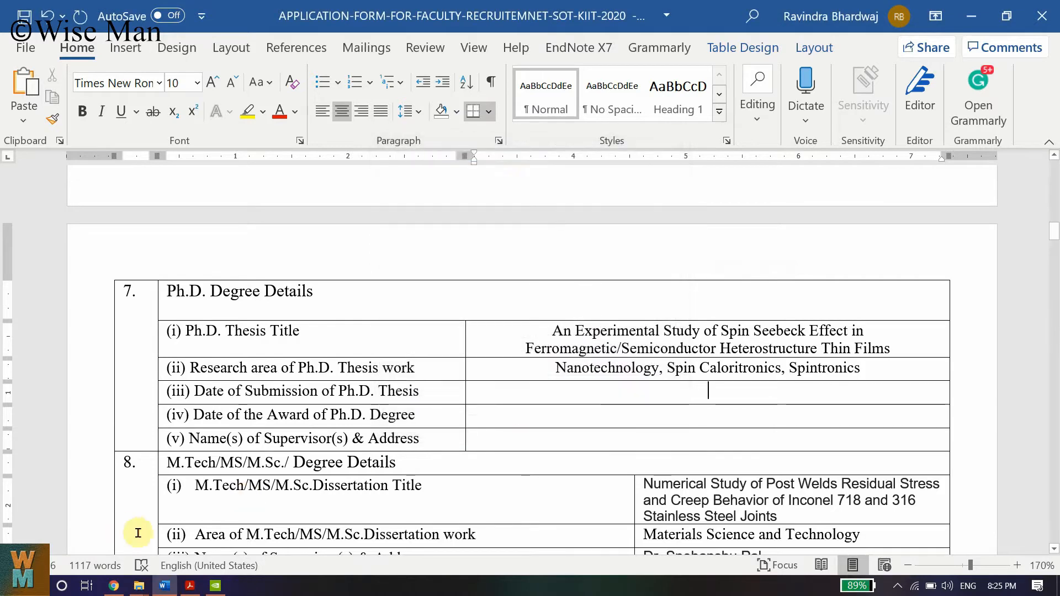
{"action": "mouse_move", "coordinate": [139, 585]}
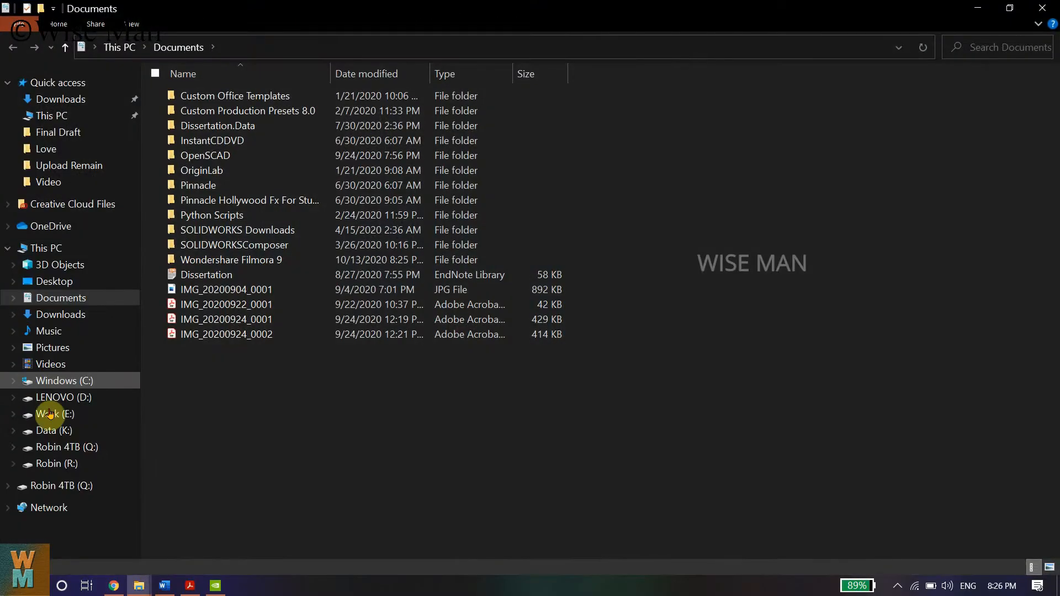
Browse the Data (K:) drive, looking in the Software folder and returning to the drive root.
{"action": "left_click", "coordinate": [53, 430]}
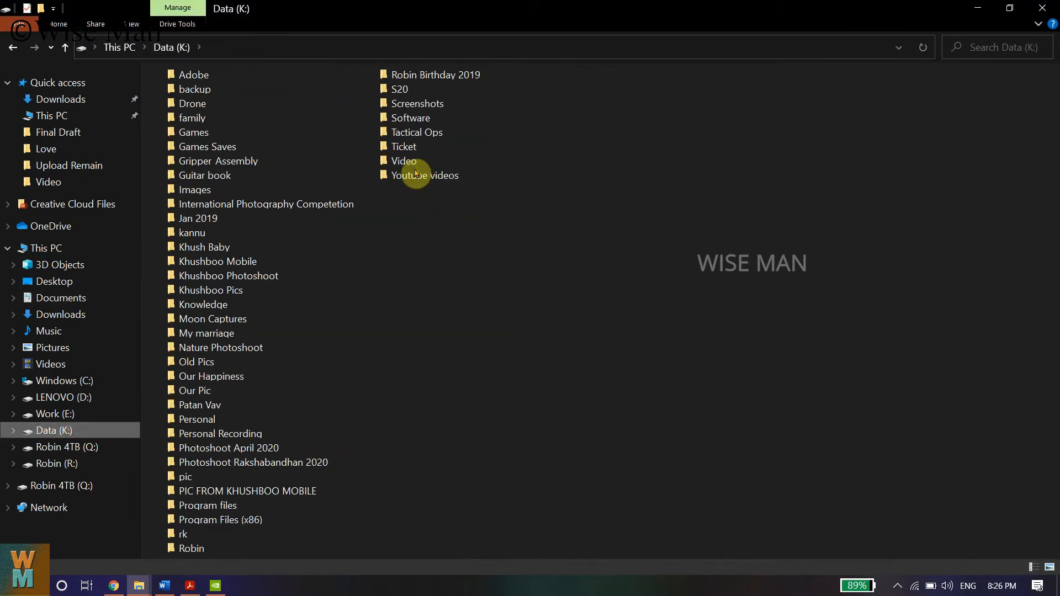
{"action": "double_click", "coordinate": [410, 118]}
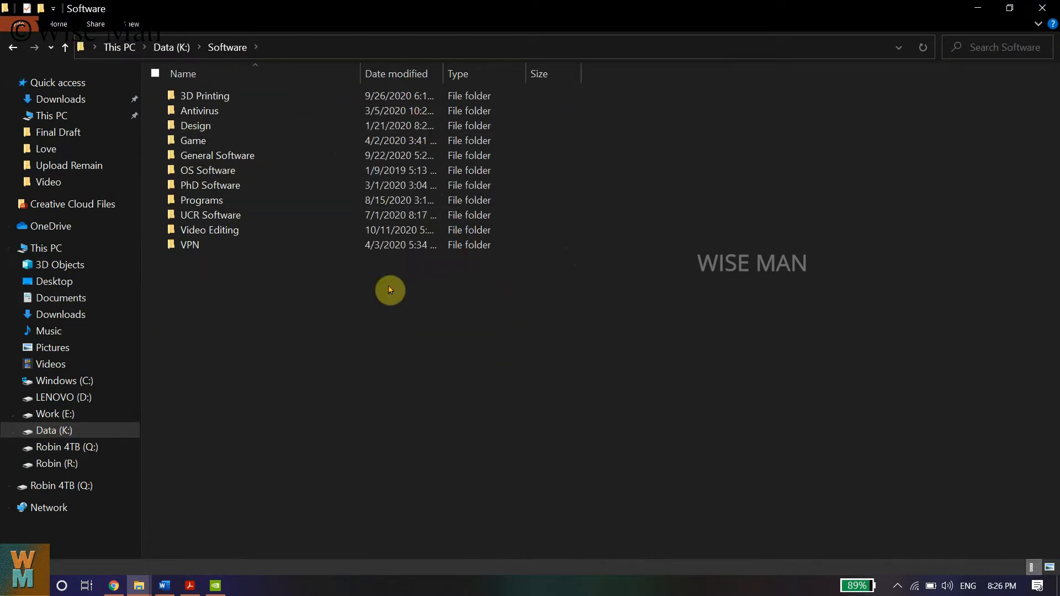
{"action": "mouse_move", "coordinate": [297, 245]}
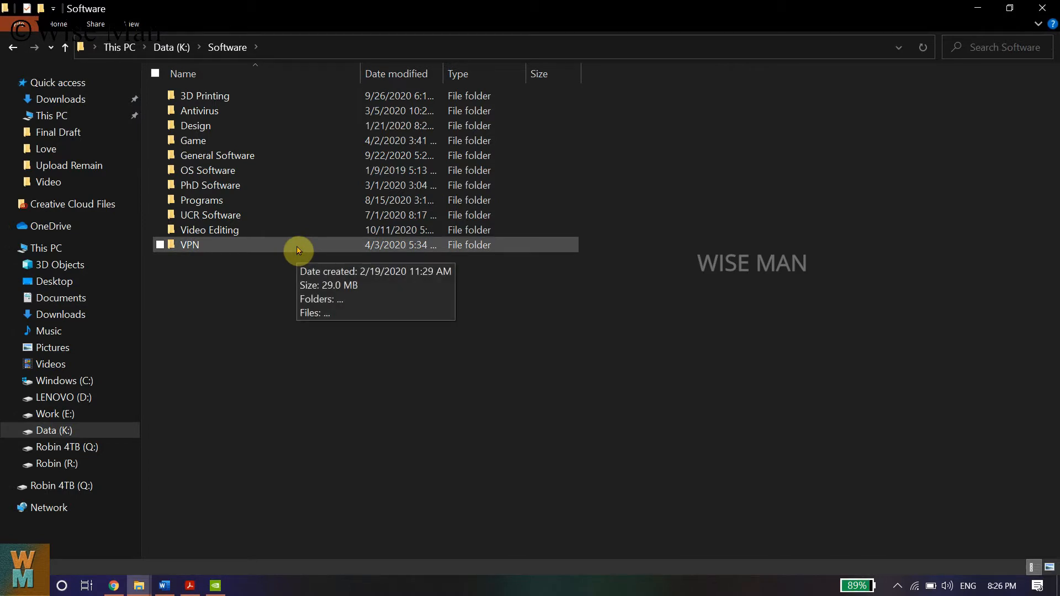
{"action": "left_click", "coordinate": [66, 48]}
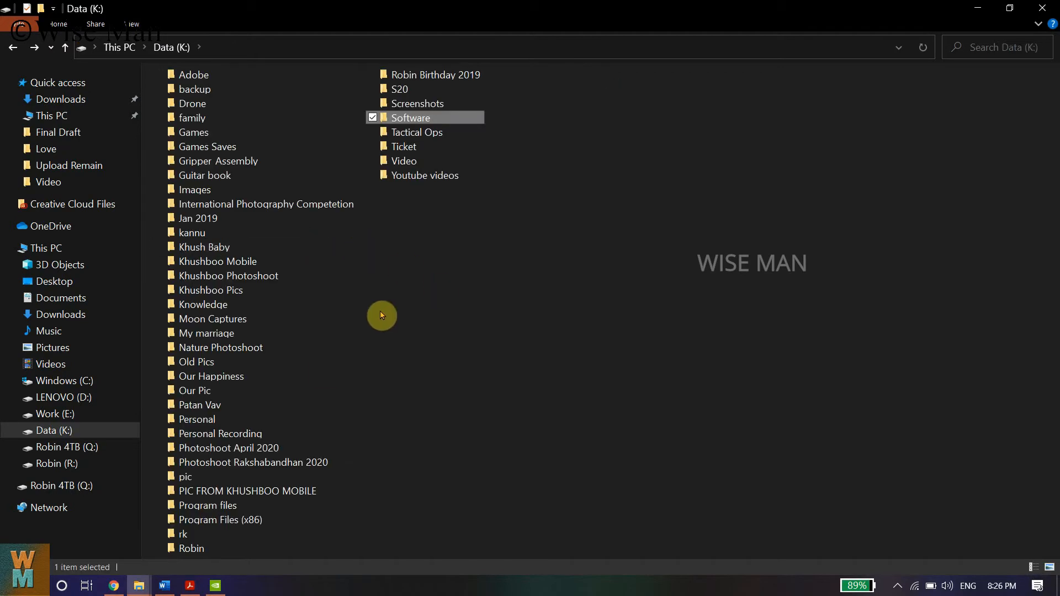
Open Program files > Filmora9 > log to reach Filmora 9's log folder.
{"action": "double_click", "coordinate": [207, 505]}
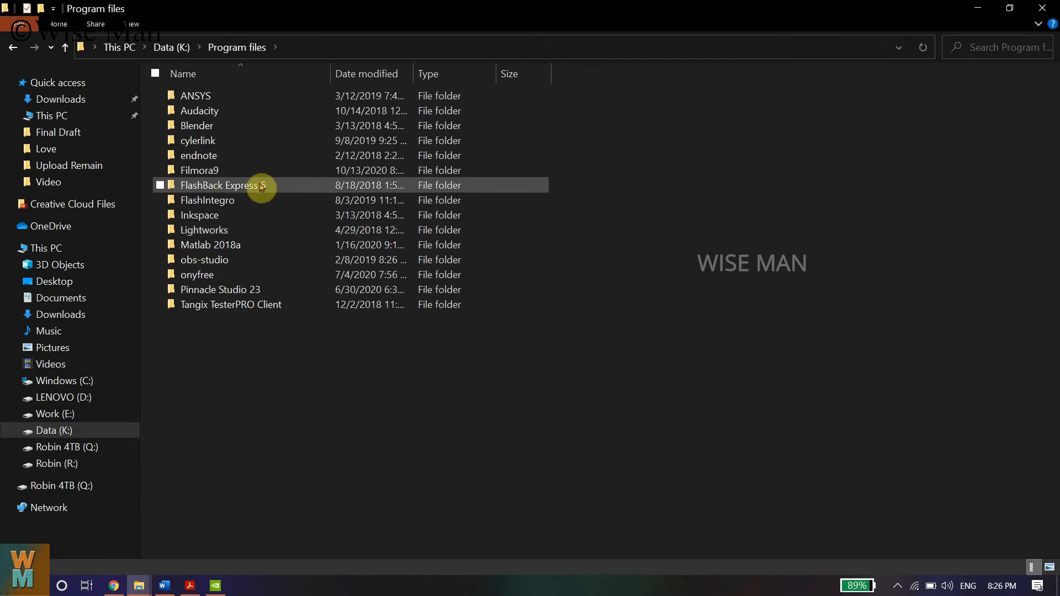
{"action": "double_click", "coordinate": [200, 170]}
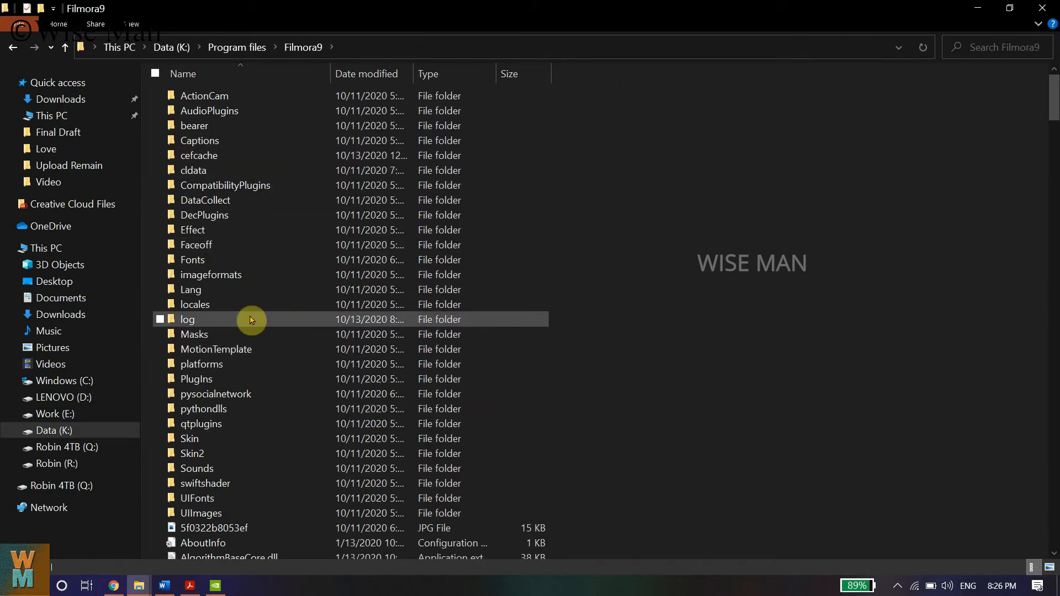
{"action": "double_click", "coordinate": [188, 319]}
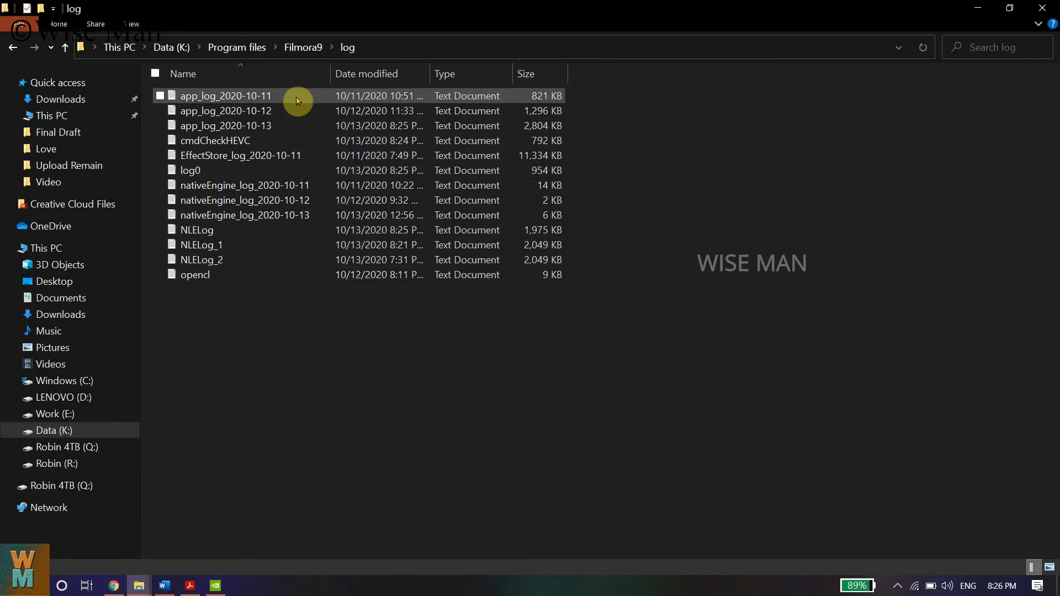
Open app_log_2020-10-11 in Notepad and review its final thumbnail-failure entries.
{"action": "double_click", "coordinate": [225, 95]}
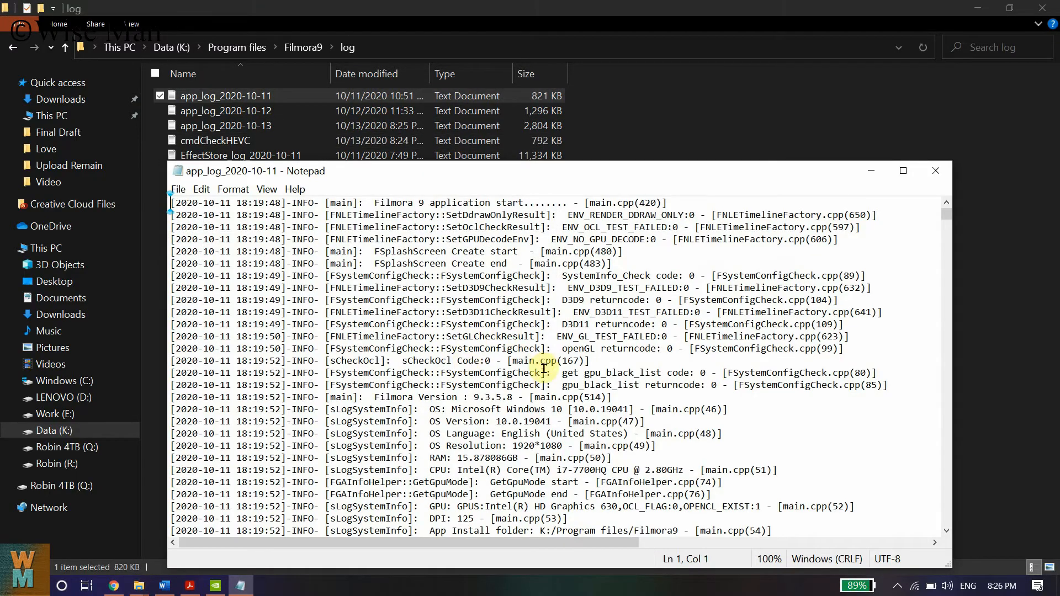
{"action": "scroll", "scroll_direction": "down", "scroll_amount": 3}
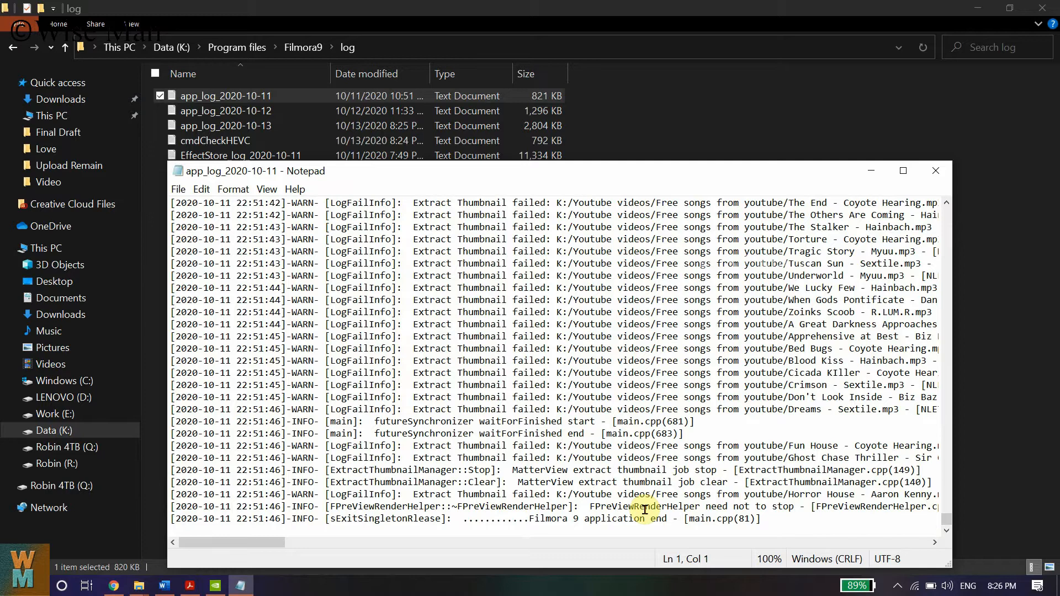
{"action": "mouse_move", "coordinate": [897, 240]}
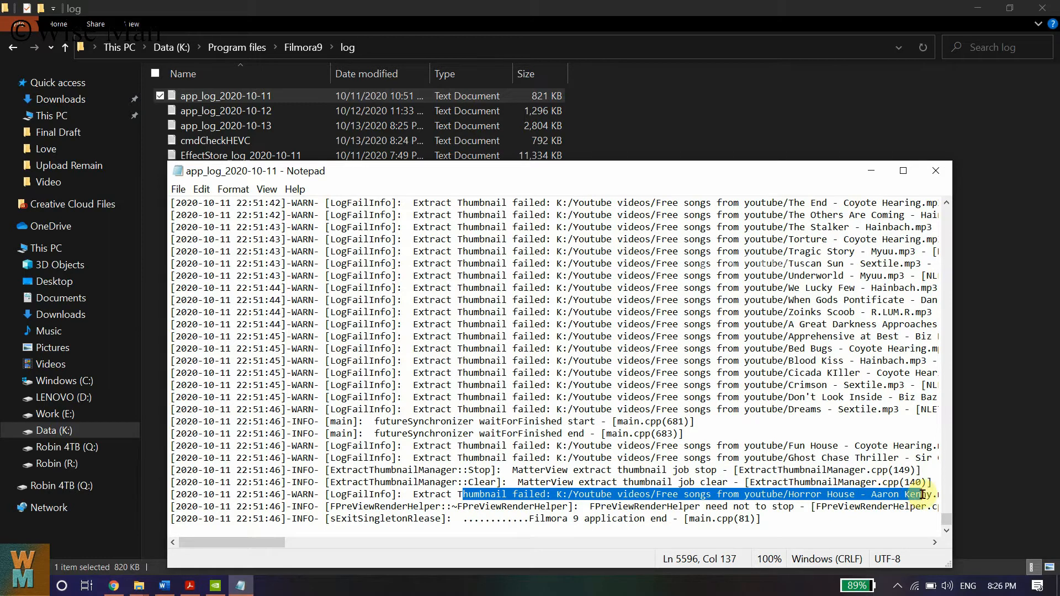
{"action": "mouse_move", "coordinate": [288, 513]}
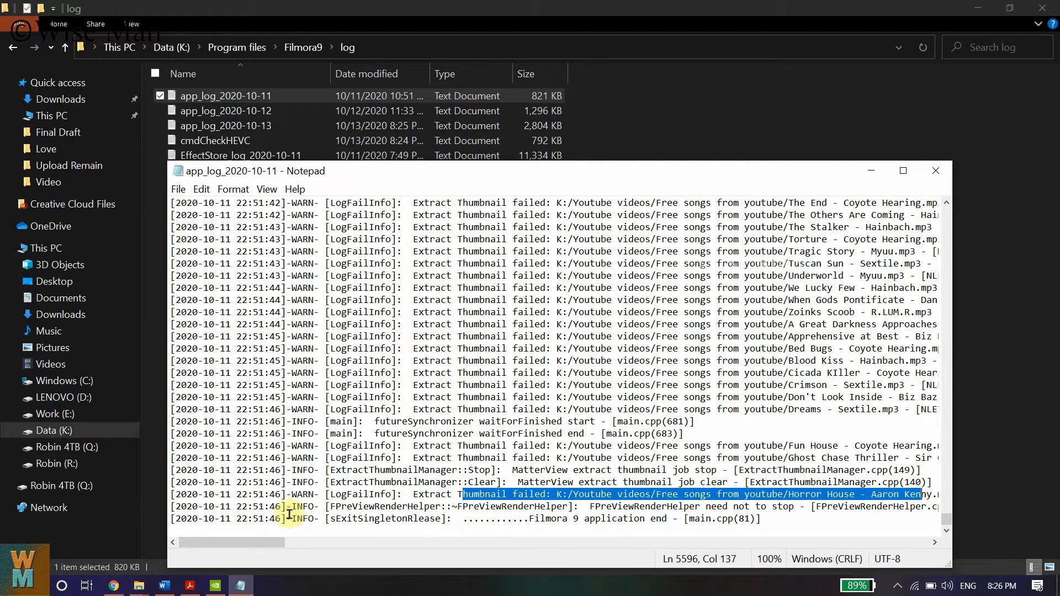
{"action": "mouse_move", "coordinate": [138, 585]}
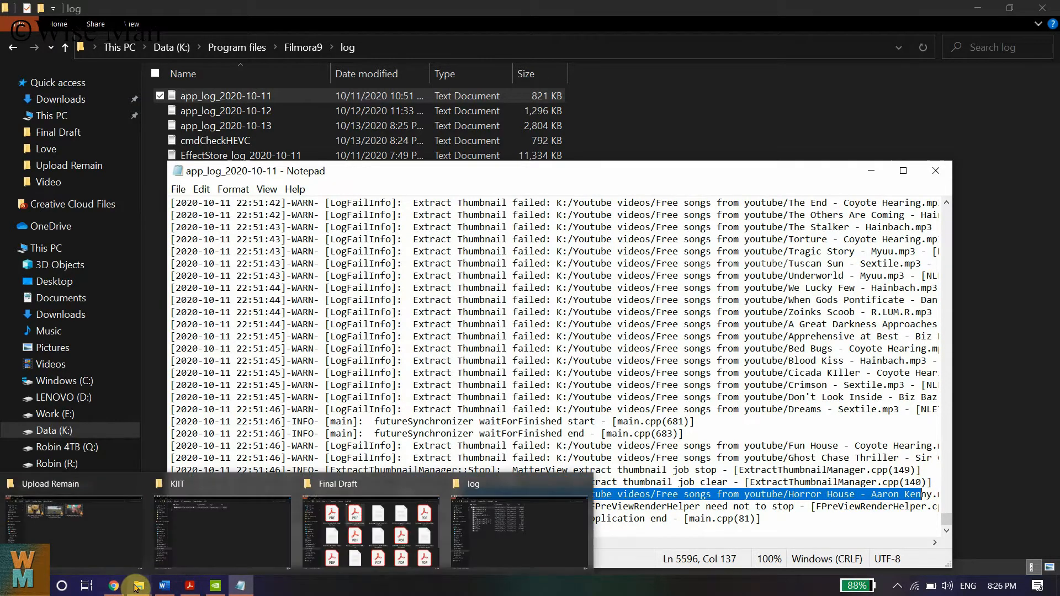
{"action": "mouse_move", "coordinate": [725, 523]}
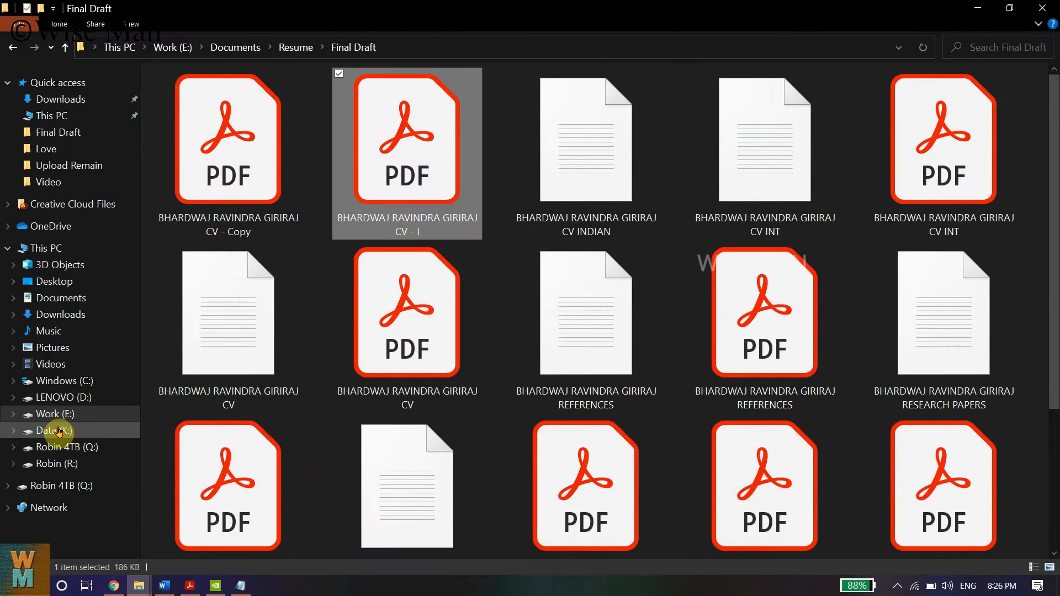
Open Free songs from youtube on the Data drive and open the Horror House - Aaron Kenny track.
{"action": "left_click", "coordinate": [53, 431]}
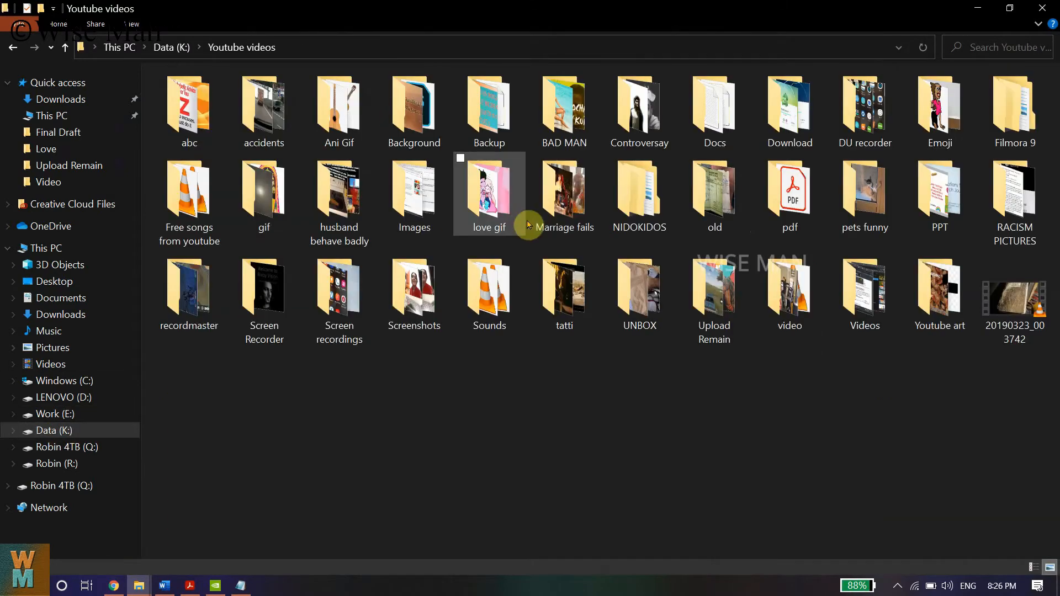
{"action": "double_click", "coordinate": [189, 188]}
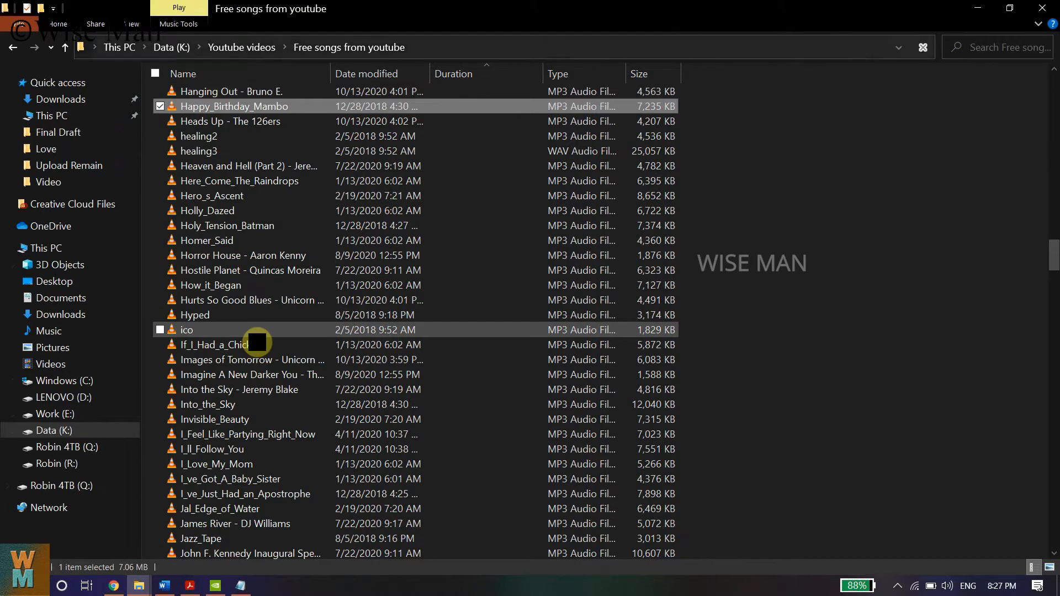
{"action": "left_click", "coordinate": [206, 210]}
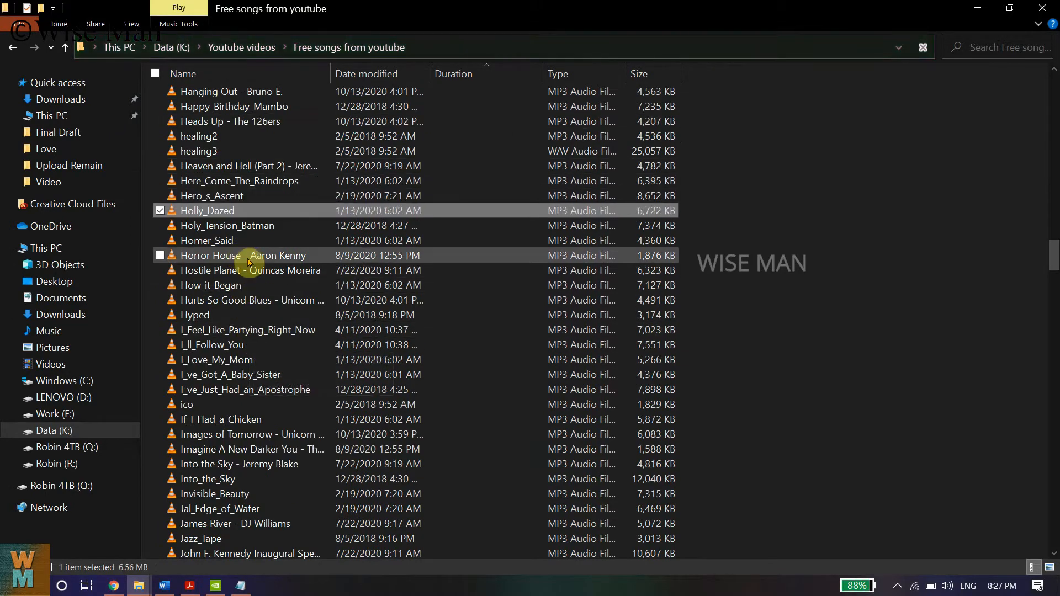
{"action": "double_click", "coordinate": [243, 256]}
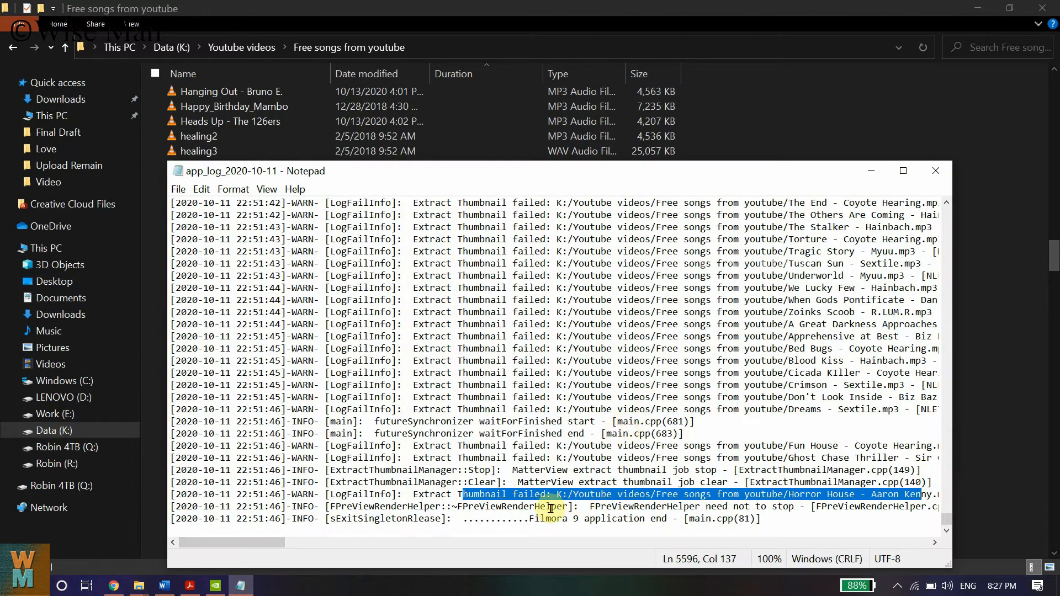
{"action": "left_click", "coordinate": [632, 519]}
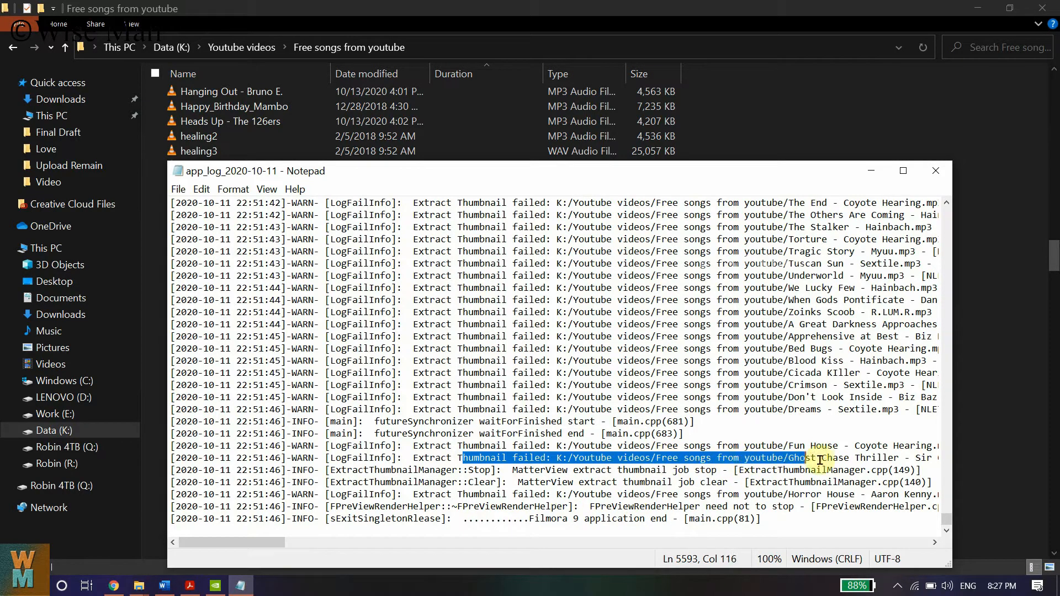
{"action": "left_click", "coordinate": [781, 445]}
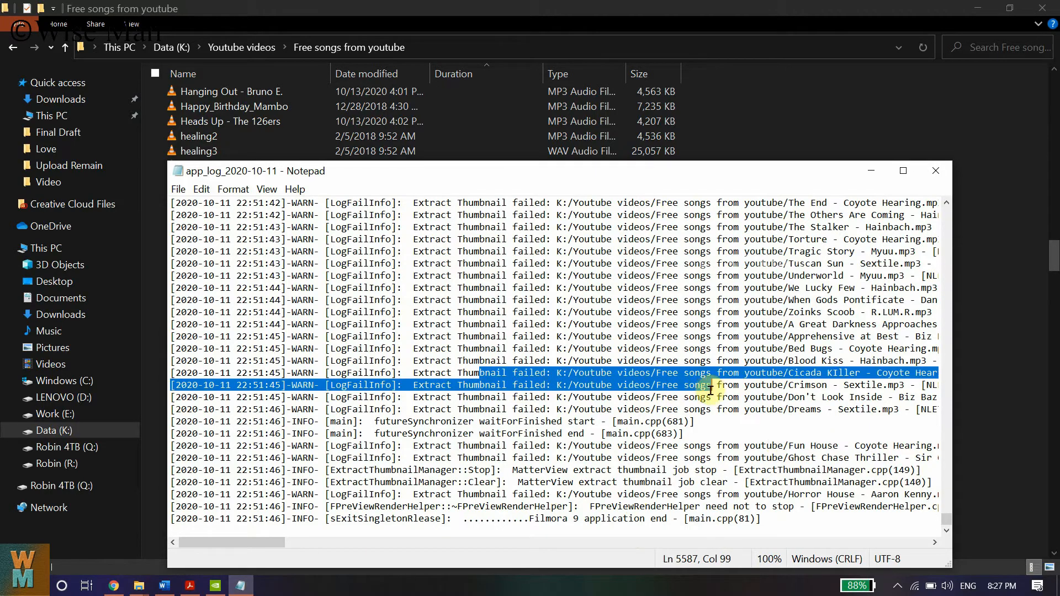
{"action": "scroll", "scroll_direction": "up", "scroll_amount": 3}
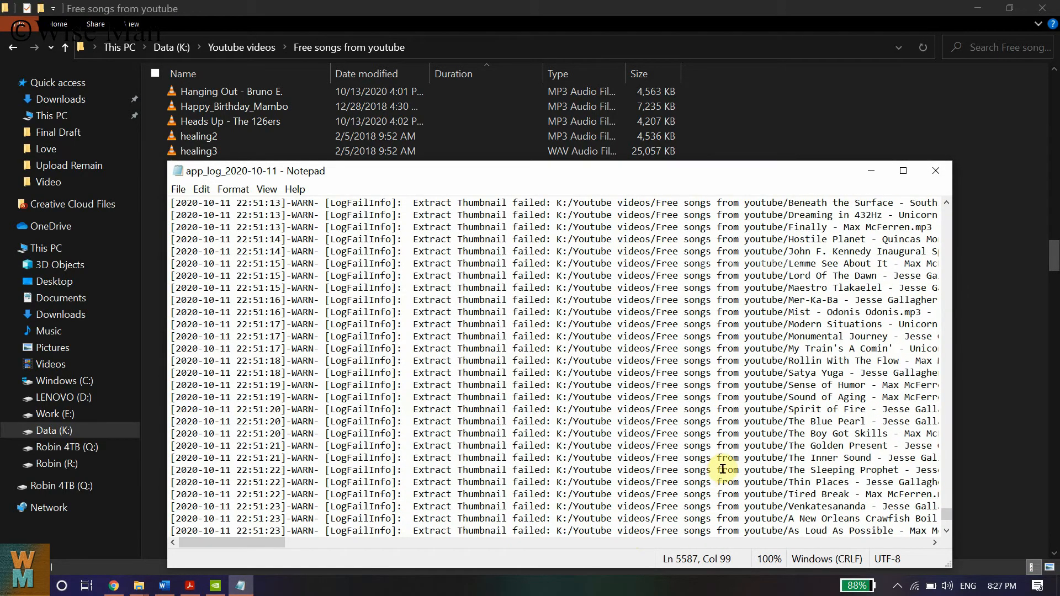
{"action": "scroll", "scroll_direction": "up", "scroll_amount": 3}
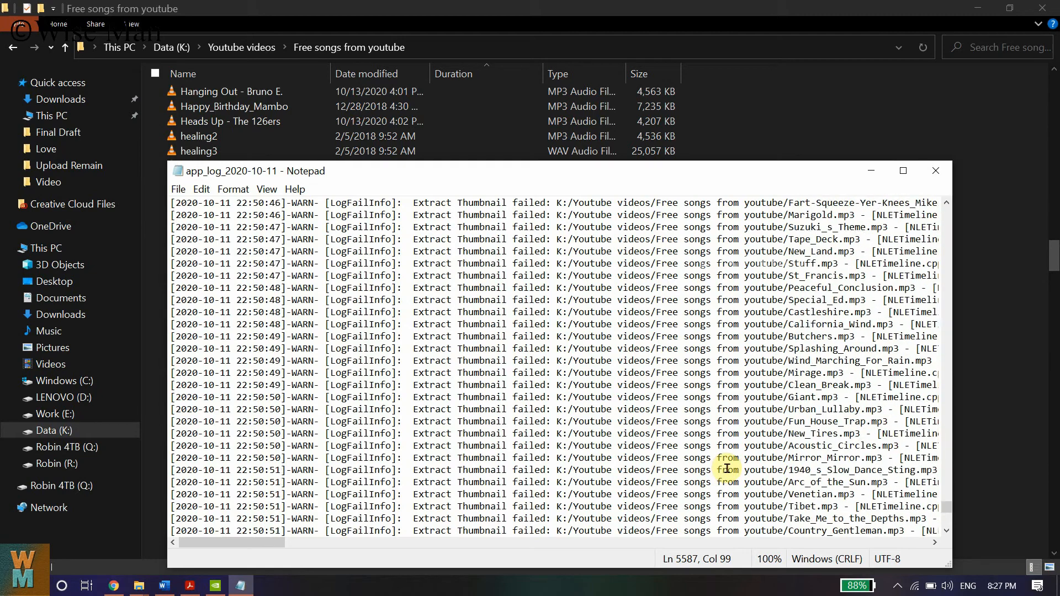
{"action": "scroll", "scroll_direction": "up", "scroll_amount": 3}
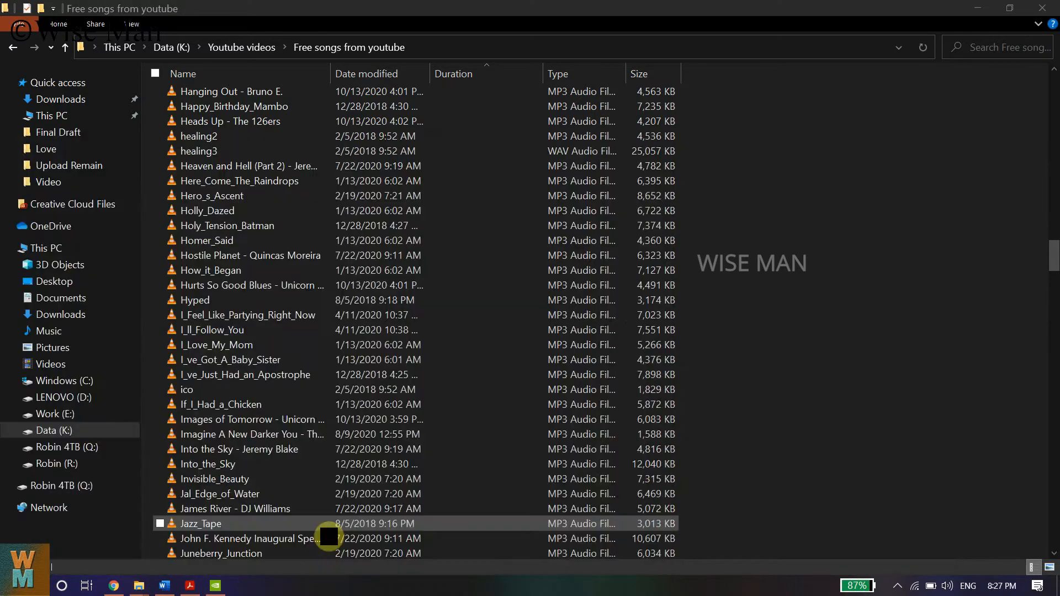
Select a track in the Free songs from youtube list.
{"action": "left_click", "coordinate": [240, 585]}
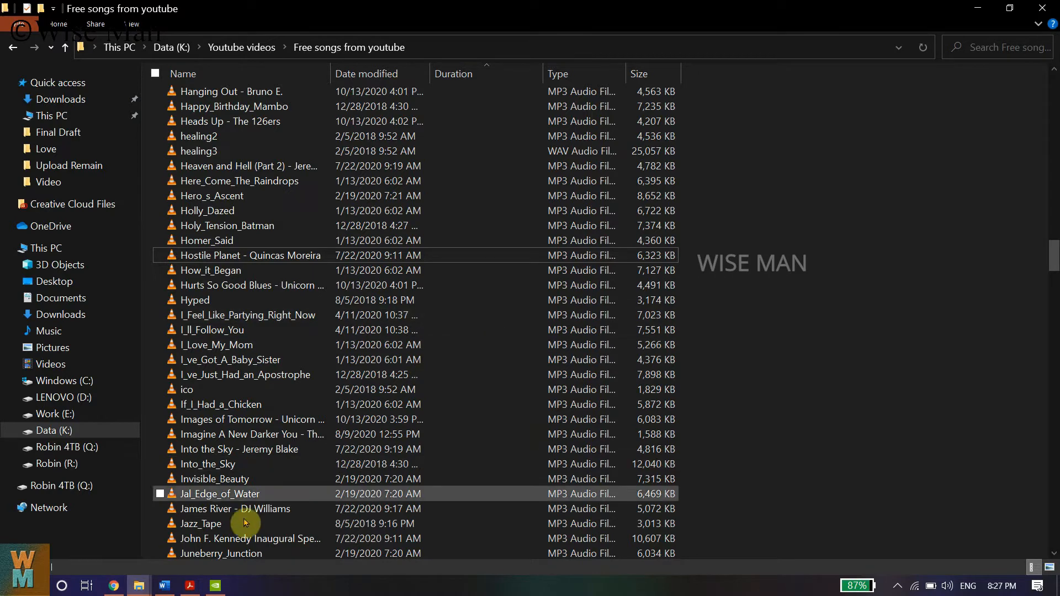
{"action": "mouse_move", "coordinate": [170, 586]}
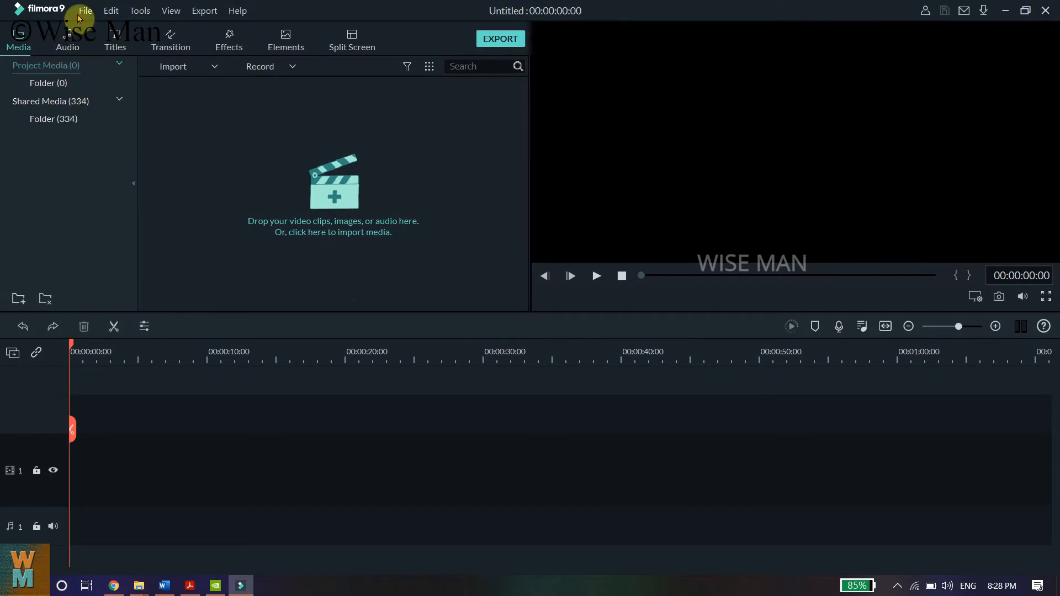
Reopen recent project K:/Youtube videos/Filmora 9/Projects/1.wfp from its automatic backup.
{"action": "left_click", "coordinate": [85, 10]}
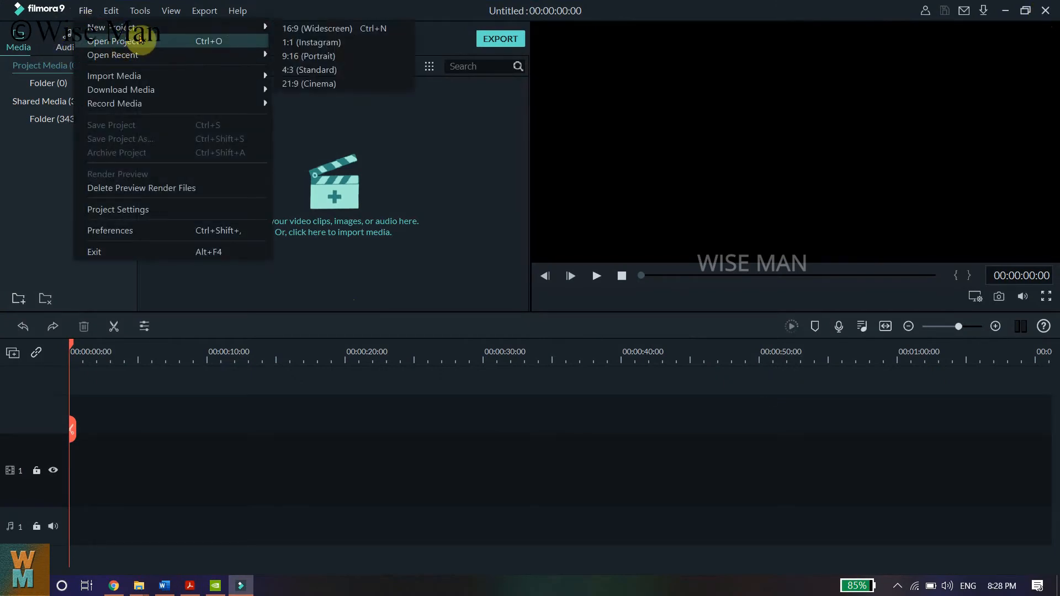
{"action": "left_click", "coordinate": [113, 55]}
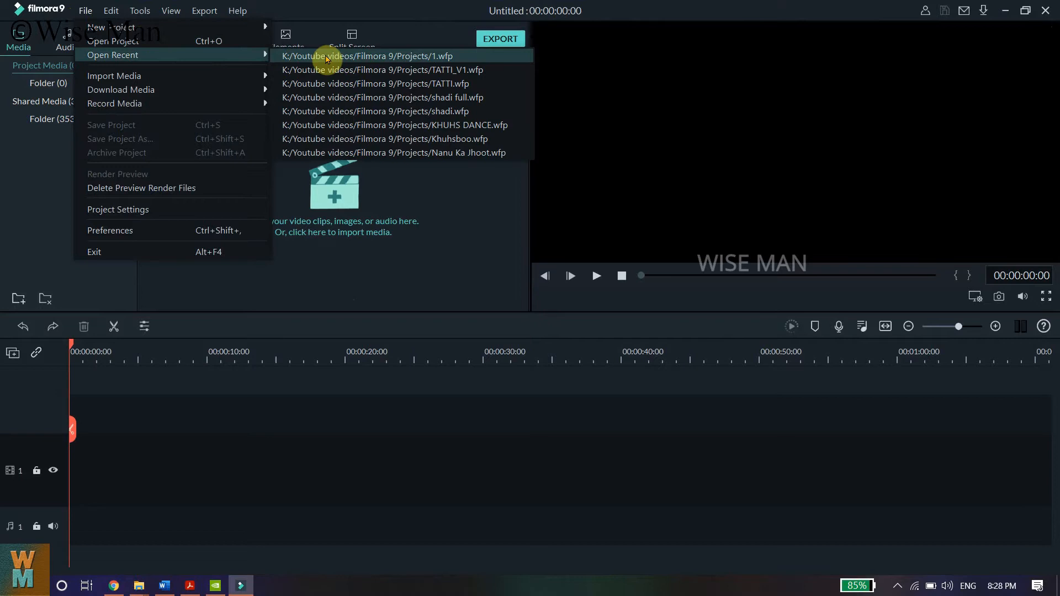
{"action": "left_click", "coordinate": [366, 56]}
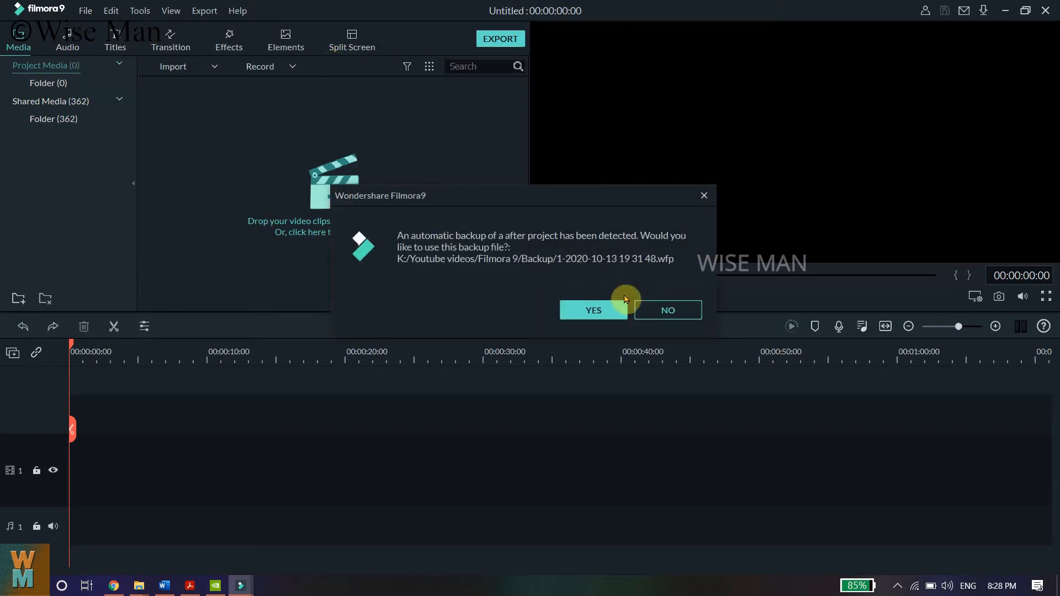
{"action": "left_click", "coordinate": [593, 310]}
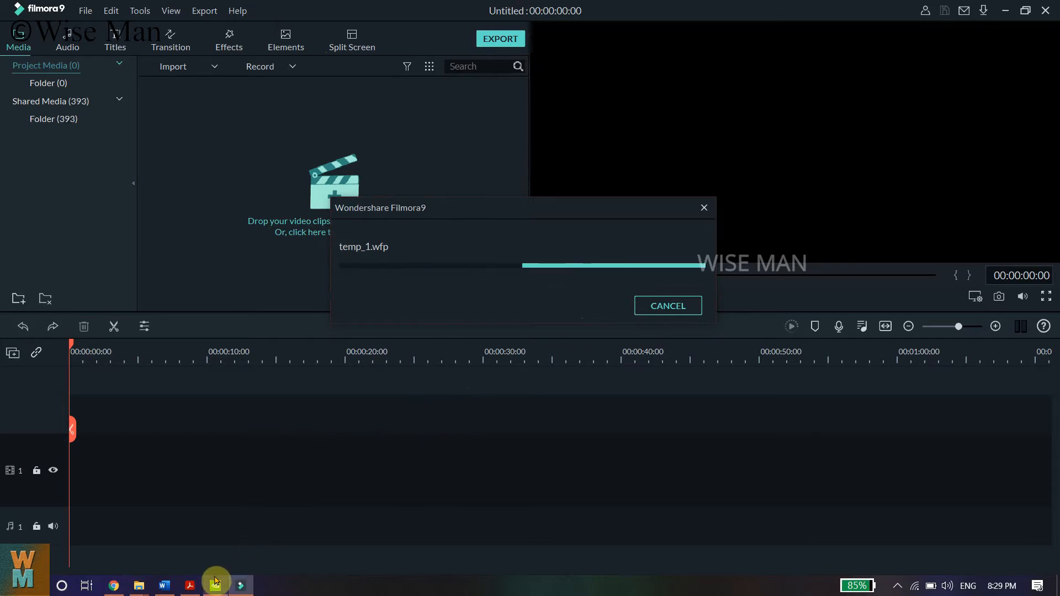
{"action": "mouse_move", "coordinate": [215, 583]}
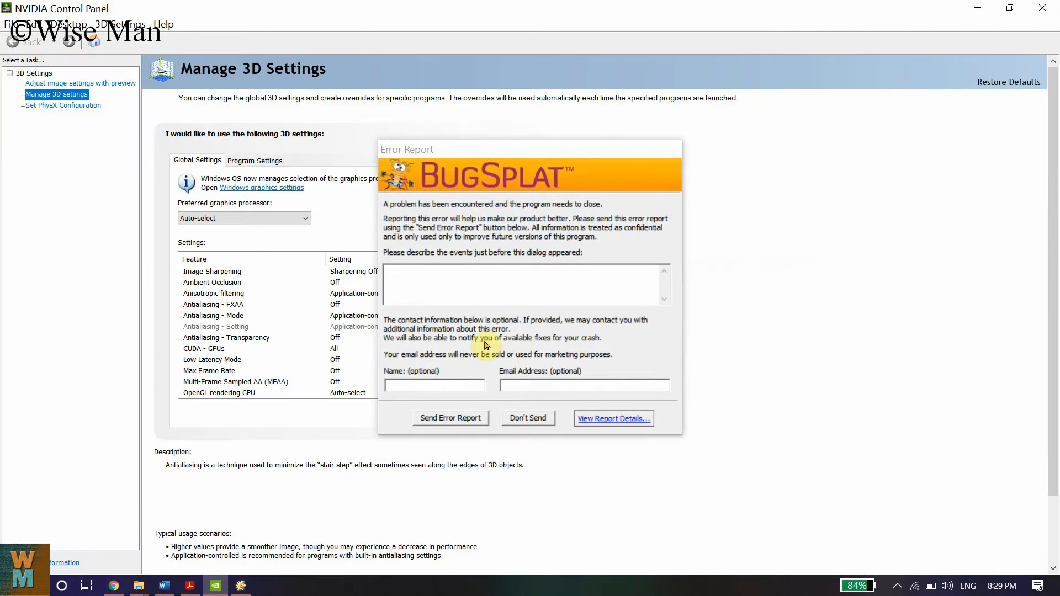
Dismiss the BugSplat report without sending and switch to per-program 3D settings.
{"action": "left_click", "coordinate": [528, 418]}
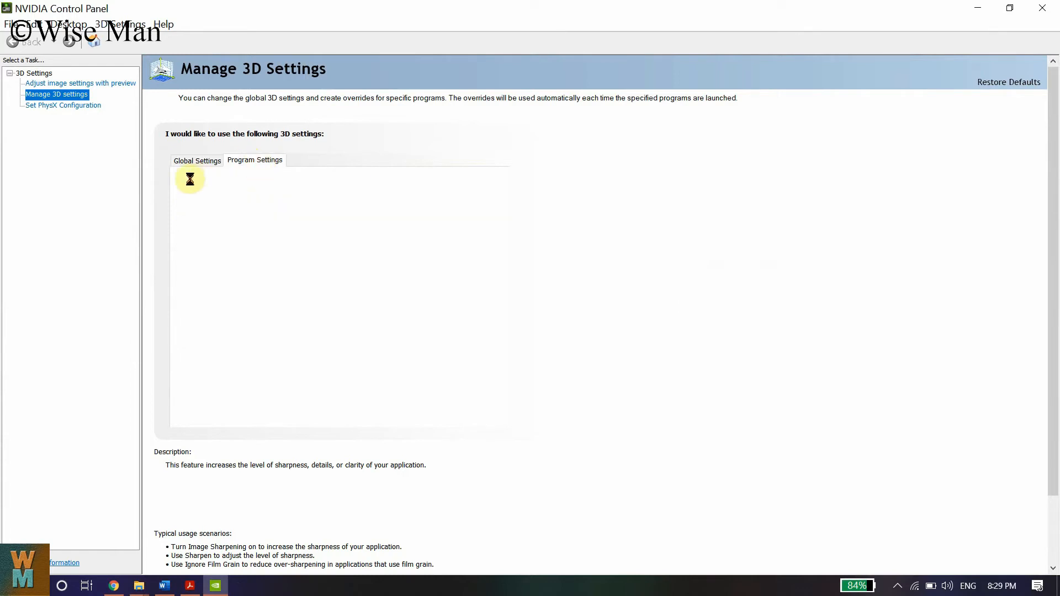
{"action": "left_click", "coordinate": [254, 160]}
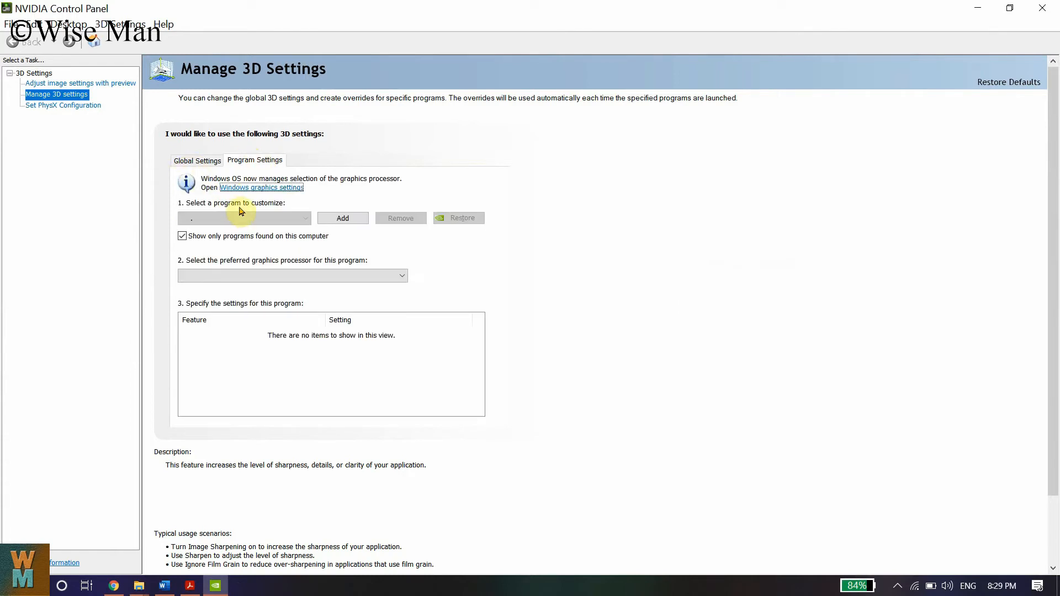
{"action": "left_click", "coordinate": [243, 217]}
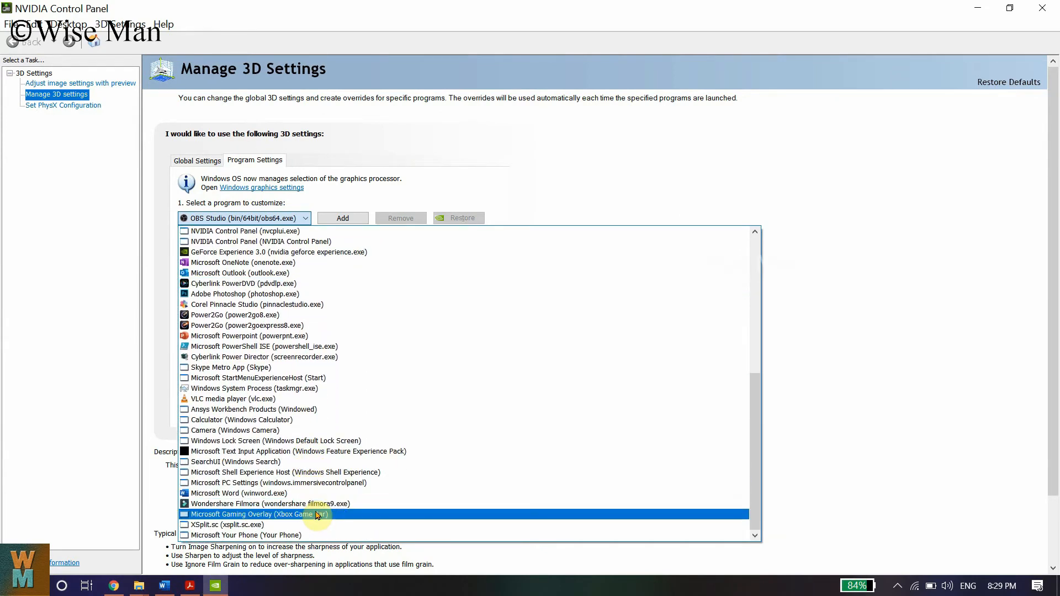
Choose Wondershare Filmora as the program to customise in Manage 3D Settings.
{"action": "left_click", "coordinate": [240, 504]}
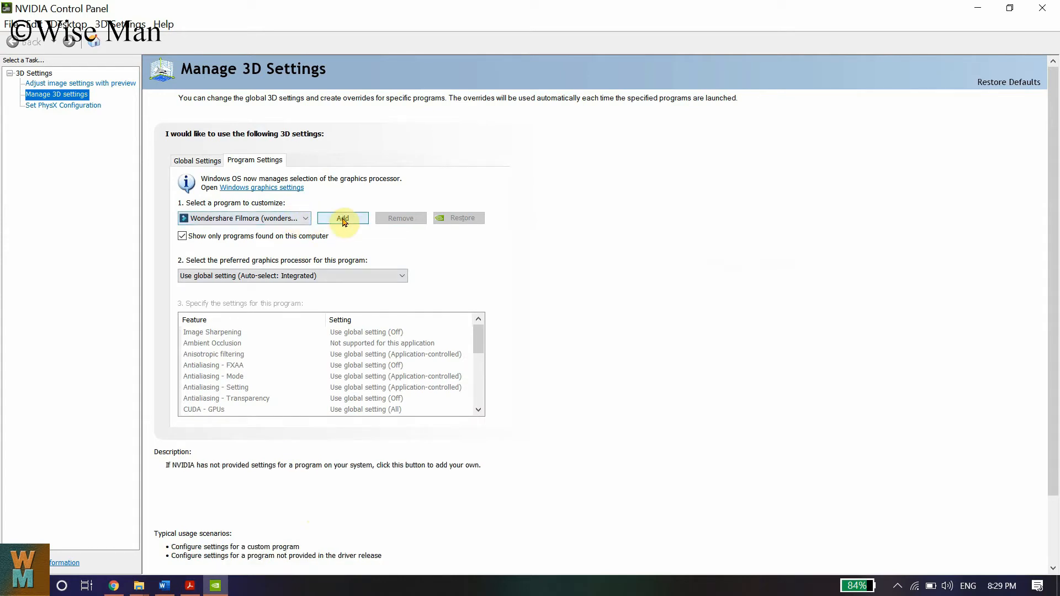
{"action": "mouse_move", "coordinate": [384, 276]}
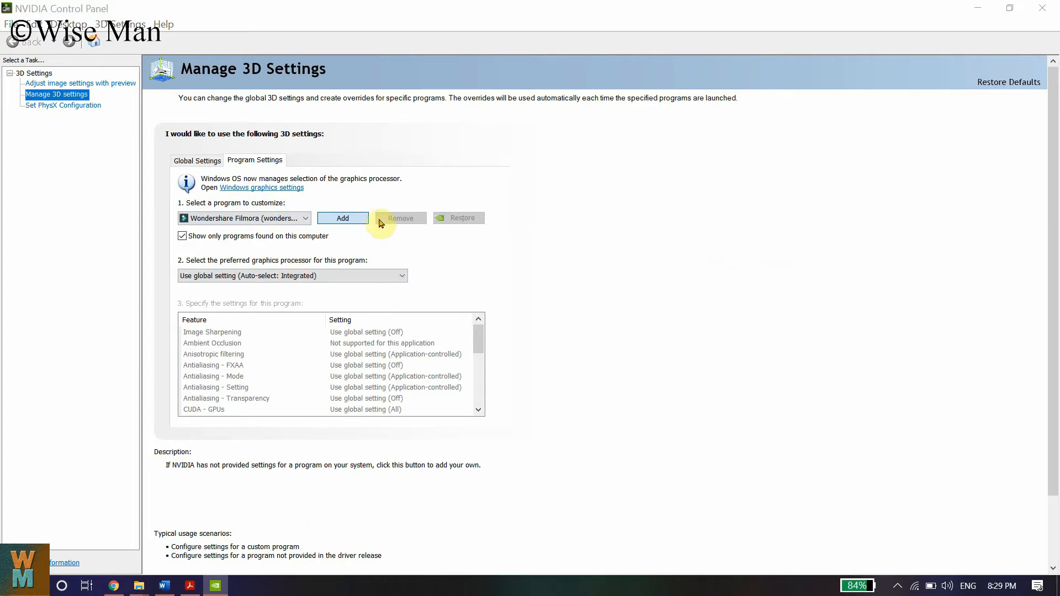
{"action": "left_click", "coordinate": [342, 217]}
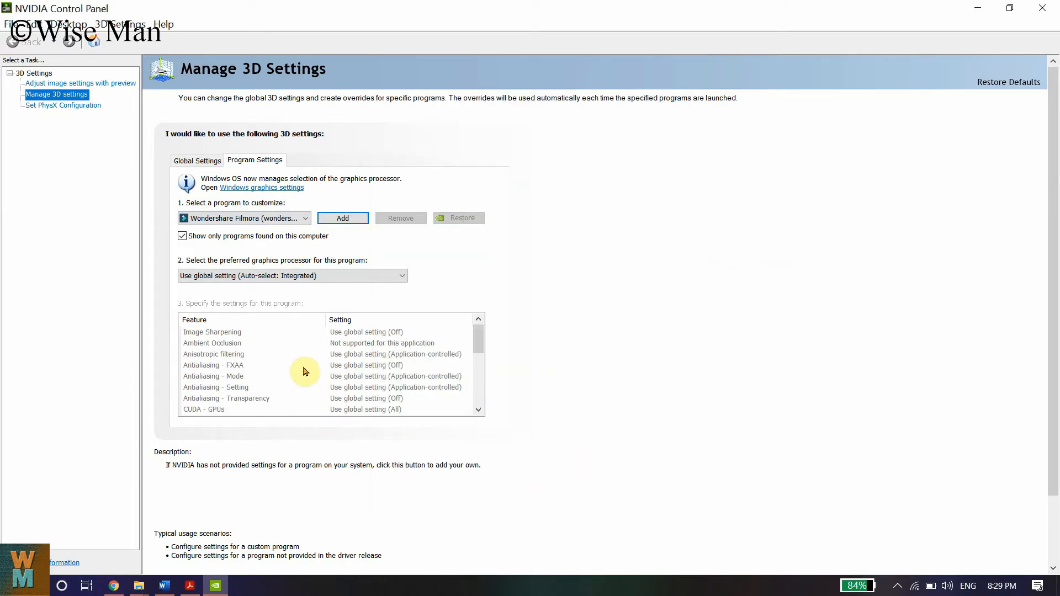
{"action": "scroll", "scroll_direction": "up", "scroll_amount": 3}
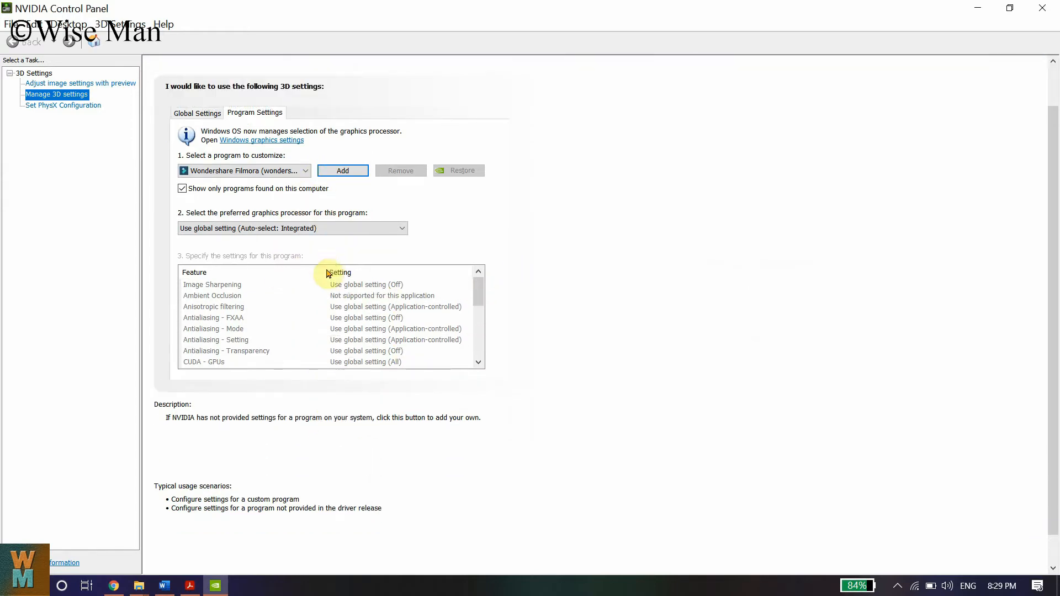
Set Filmora's preferred graphics processor to High-performance NVIDIA processor and review the other settings.
{"action": "left_click", "coordinate": [400, 227]}
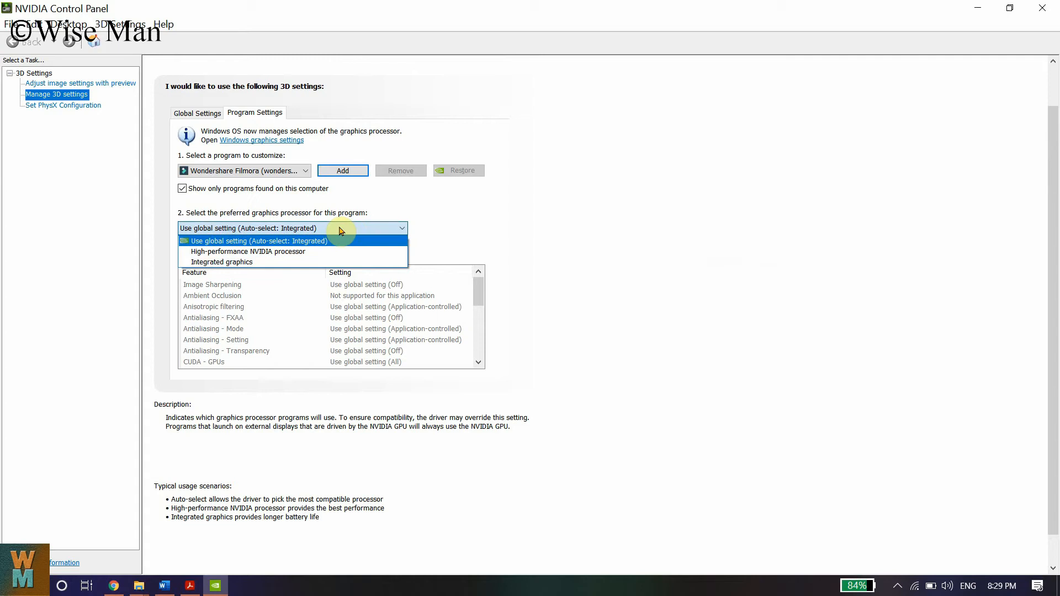
{"action": "mouse_move", "coordinate": [357, 246]}
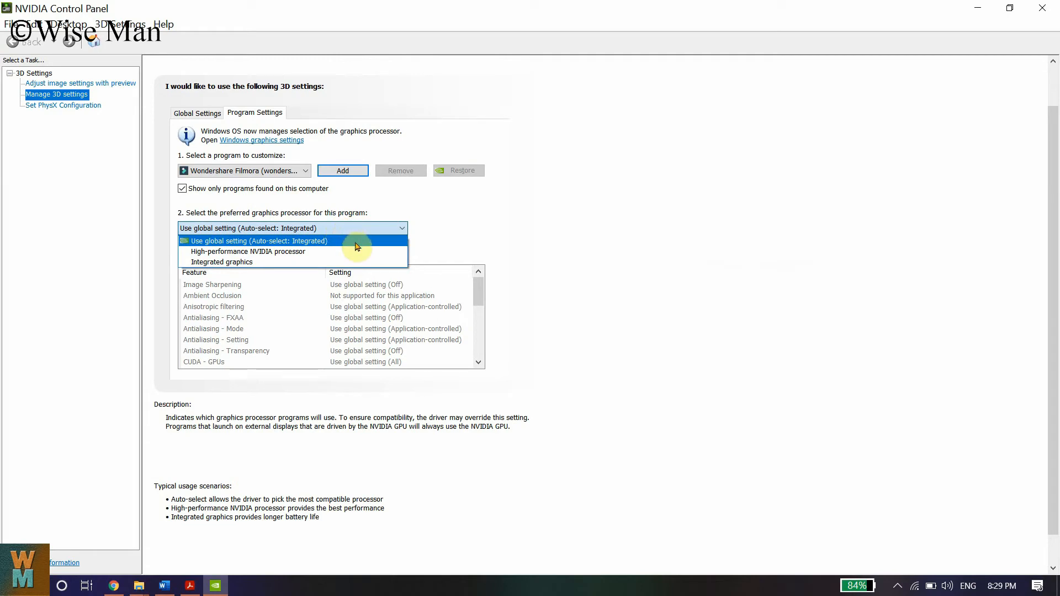
{"action": "left_click", "coordinate": [248, 251]}
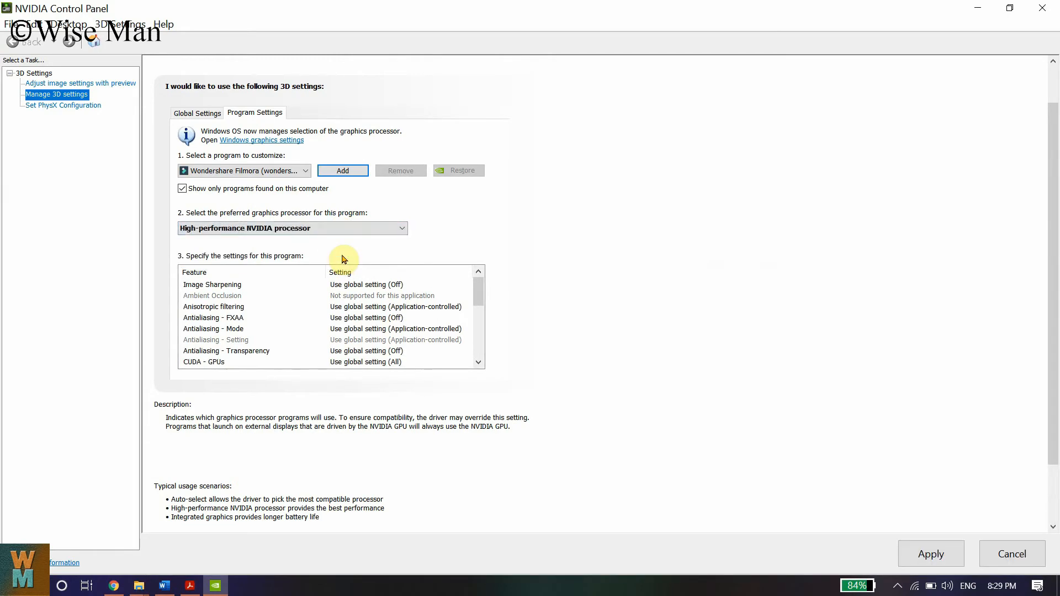
{"action": "scroll", "scroll_direction": "down", "scroll_amount": 3}
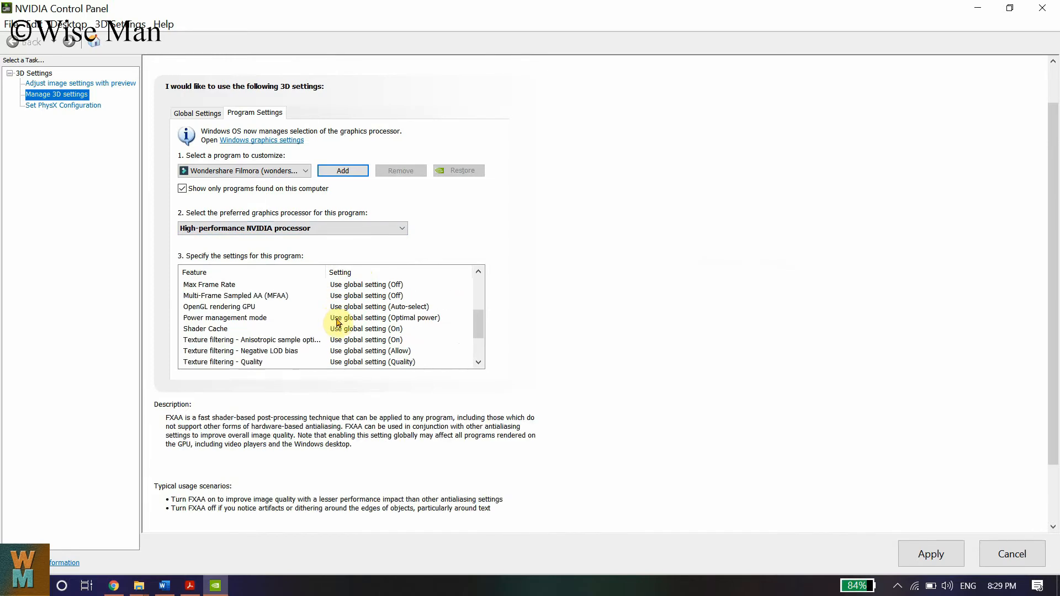
{"action": "scroll", "scroll_direction": "down", "scroll_amount": 3}
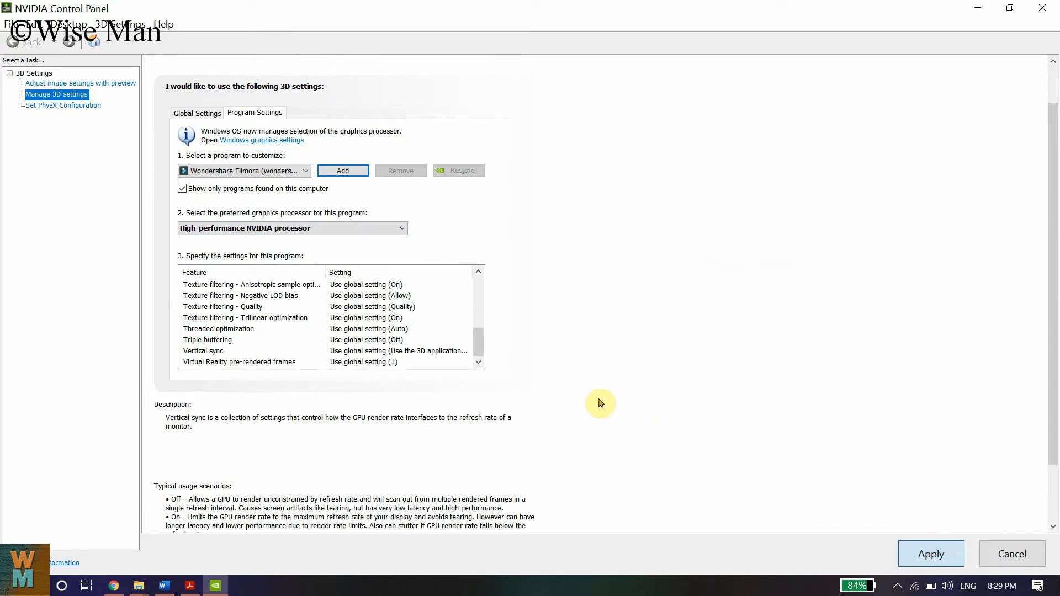
{"action": "mouse_move", "coordinate": [647, 417]}
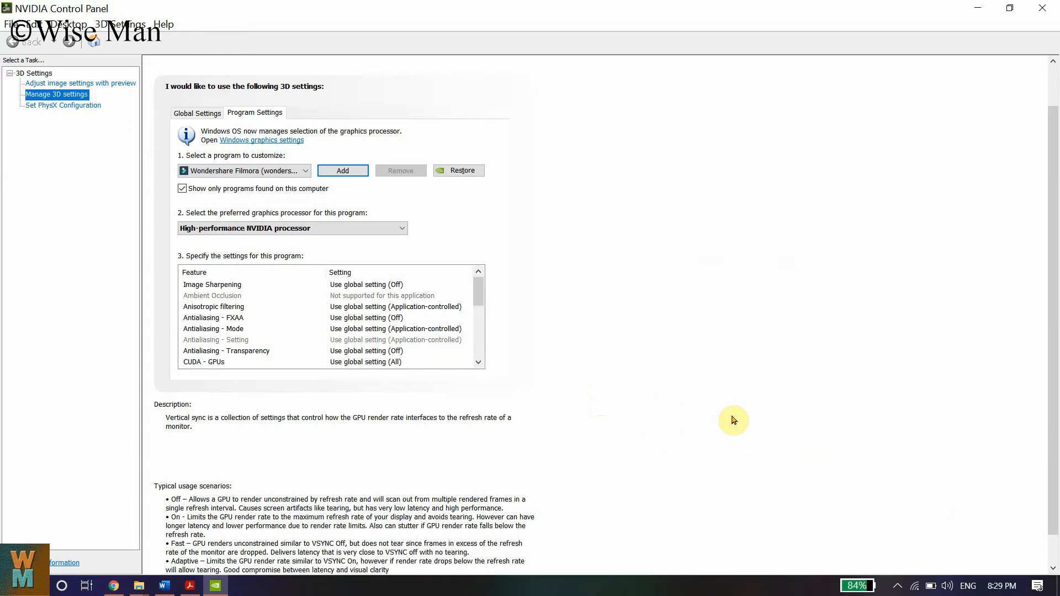
{"action": "scroll", "scroll_direction": "up", "scroll_amount": 3}
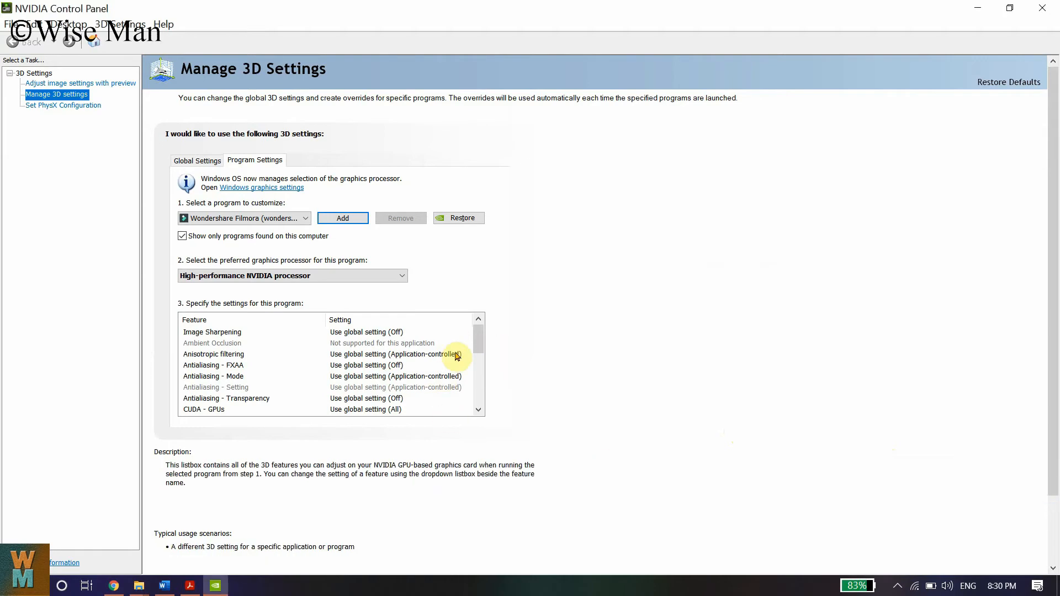
{"action": "left_click", "coordinate": [212, 332]}
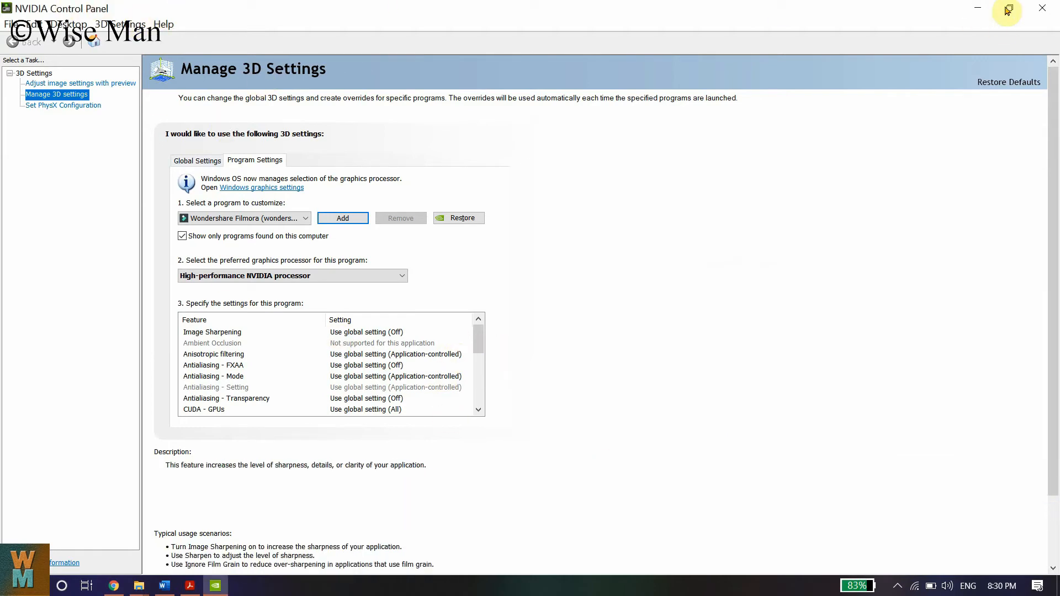
Minimize NVIDIA Control Panel and launch Wondershare Filmora9 from the Start menu's app list.
{"action": "left_click", "coordinate": [163, 585]}
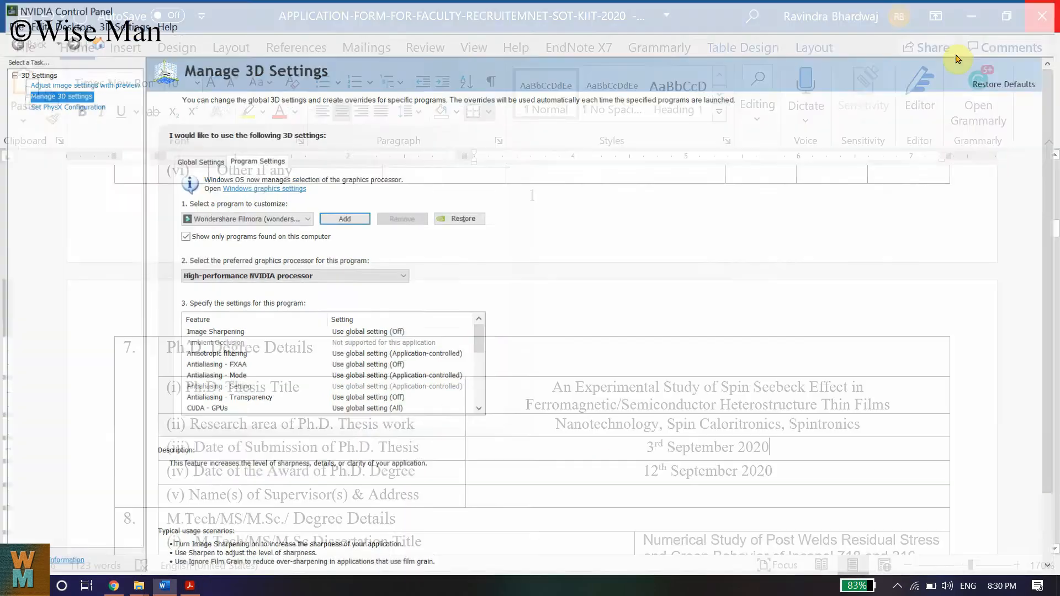
{"action": "left_click", "coordinate": [61, 585]}
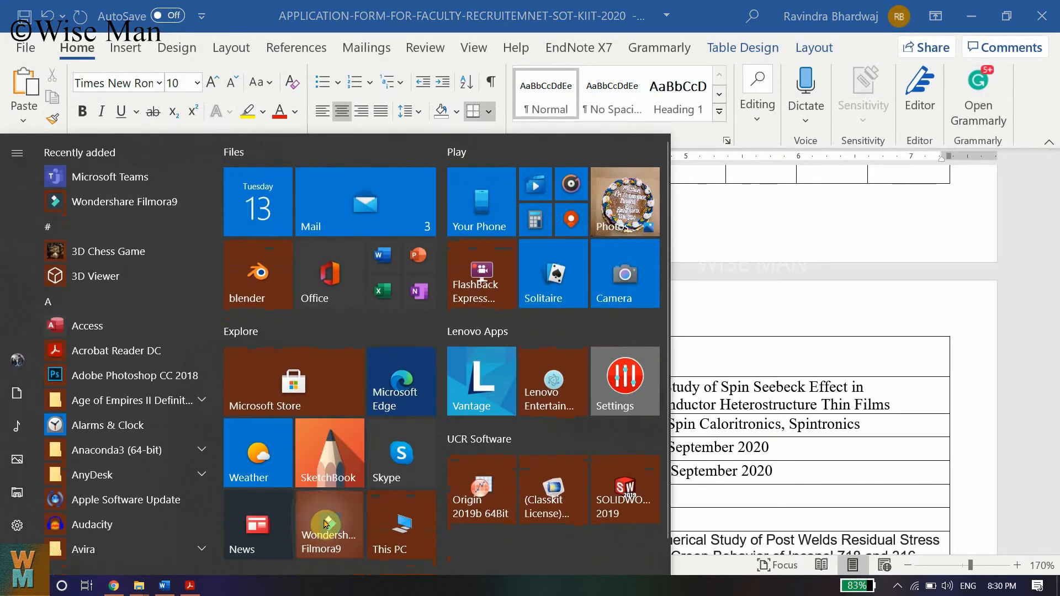
{"action": "left_click", "coordinate": [329, 523]}
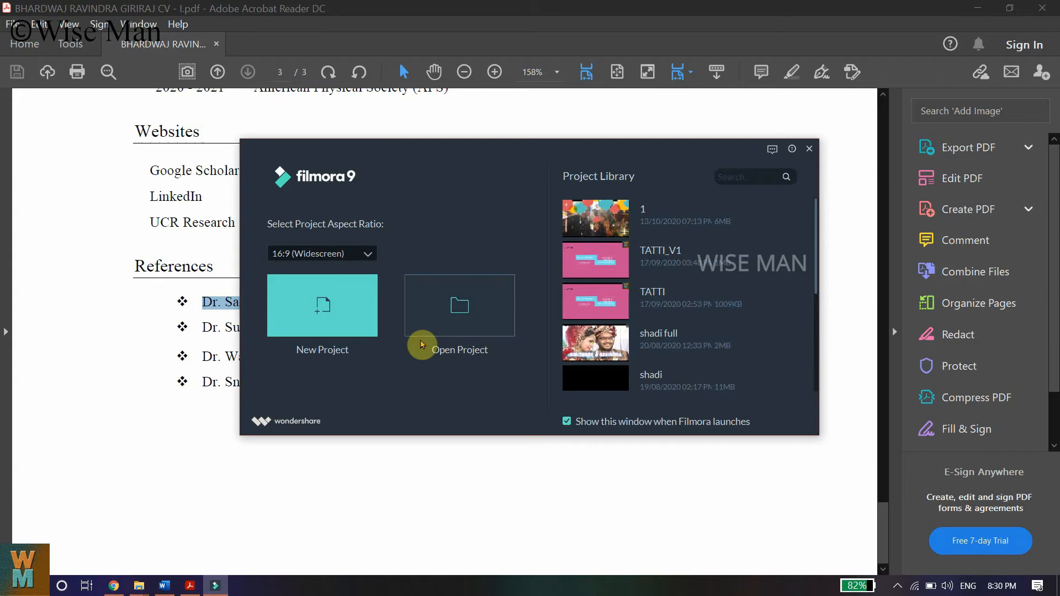
{"action": "mouse_move", "coordinate": [595, 225]}
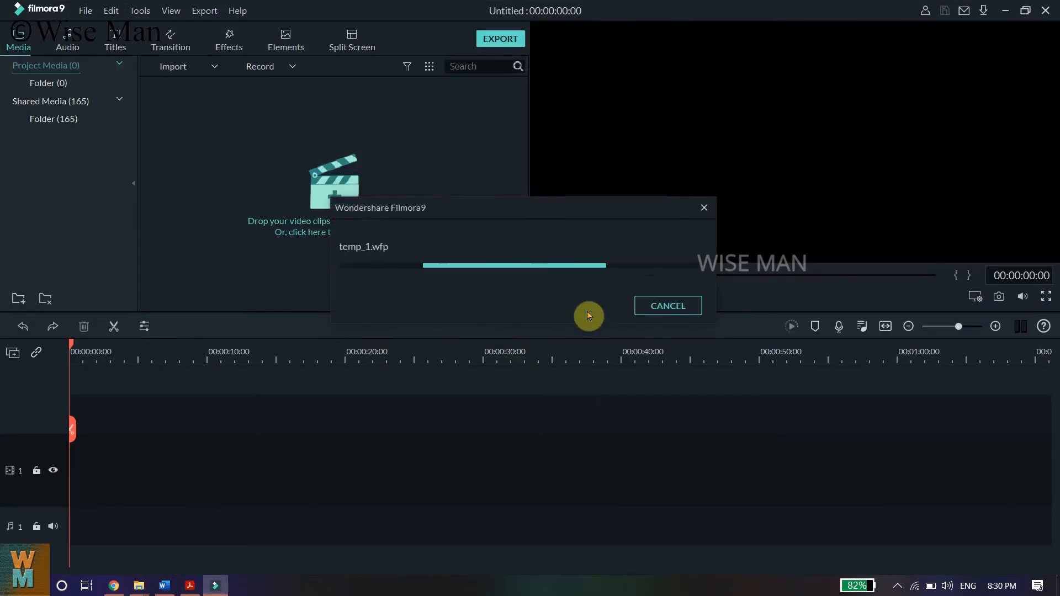
{"action": "mouse_move", "coordinate": [379, 338]}
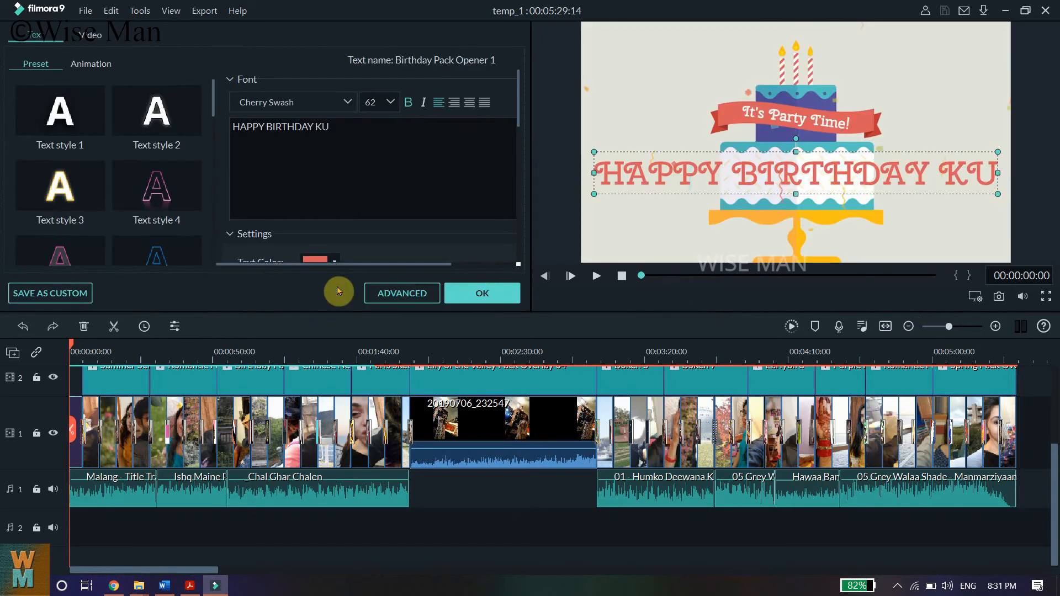
Confirm the birthday title and name the Local MP4 export HAPPY BIRTHDAY KU.
{"action": "left_click", "coordinate": [481, 293]}
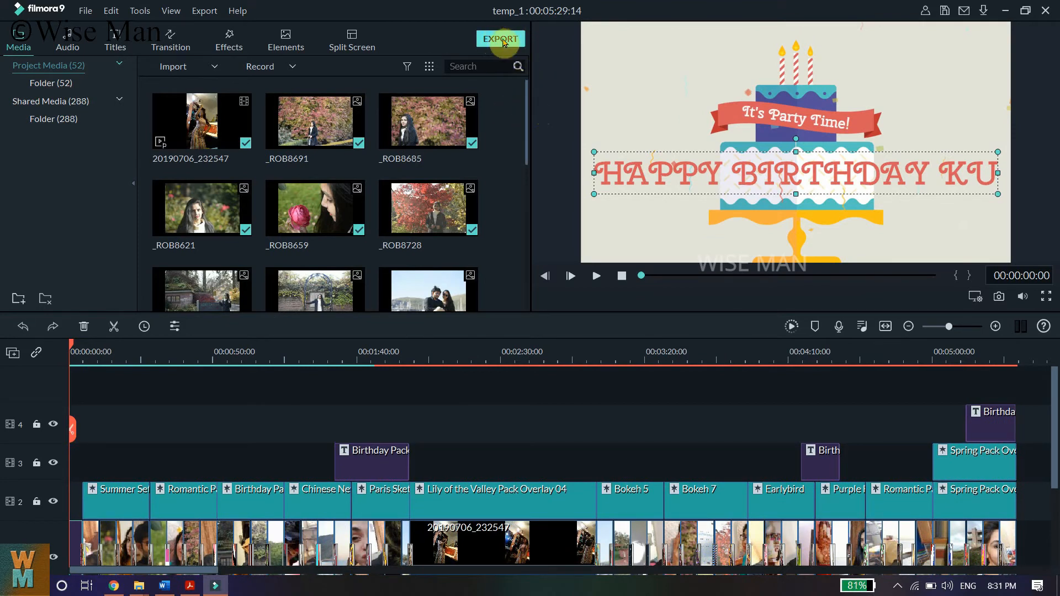
{"action": "mouse_move", "coordinate": [513, 125]}
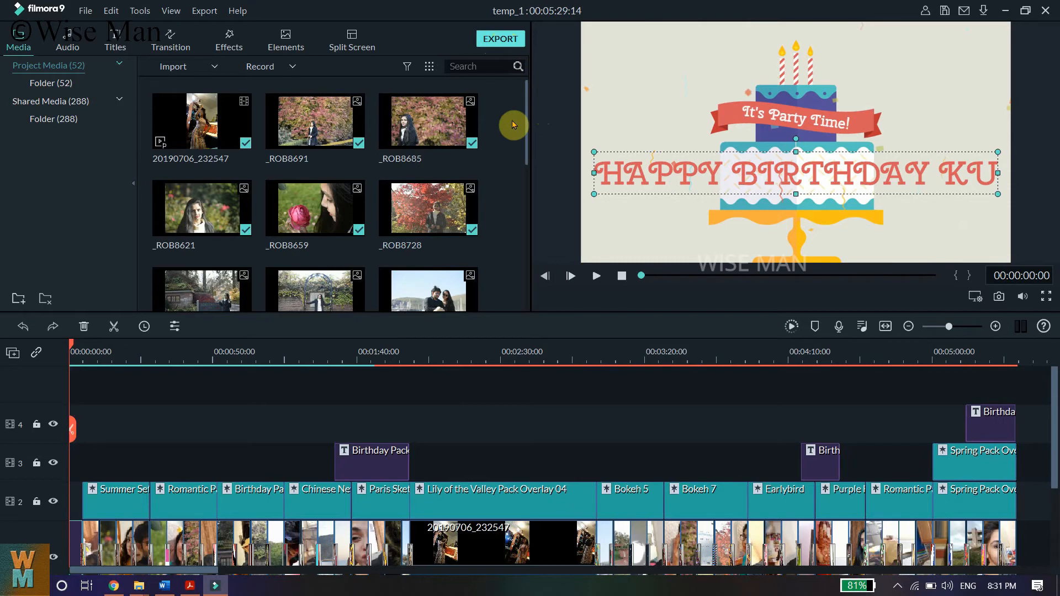
{"action": "left_click", "coordinate": [499, 38]}
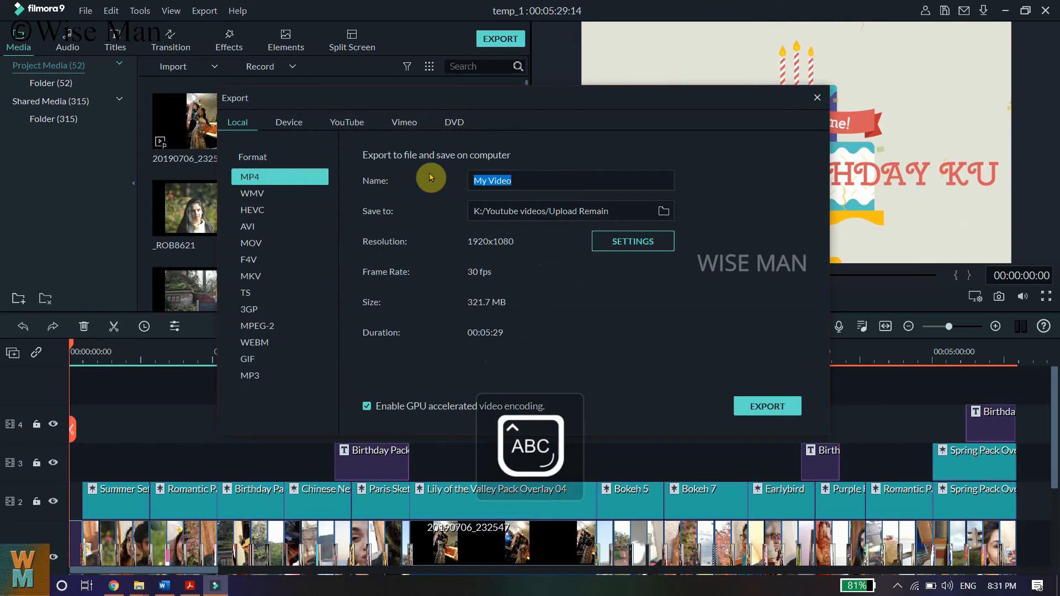
{"action": "type", "text": "HAPPY BI"}
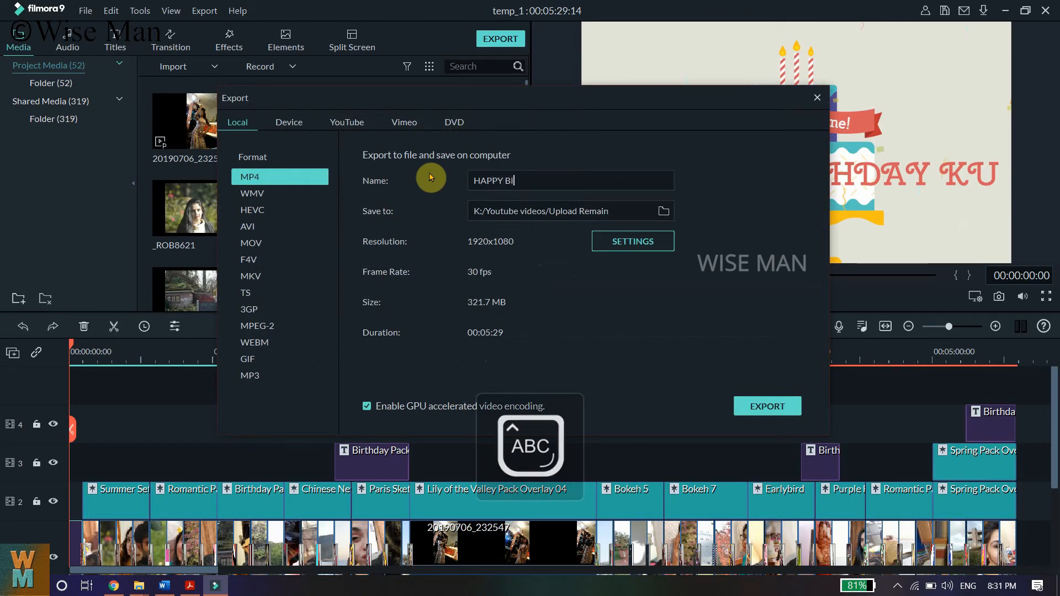
{"action": "type", "text": "RTHDAY KU"}
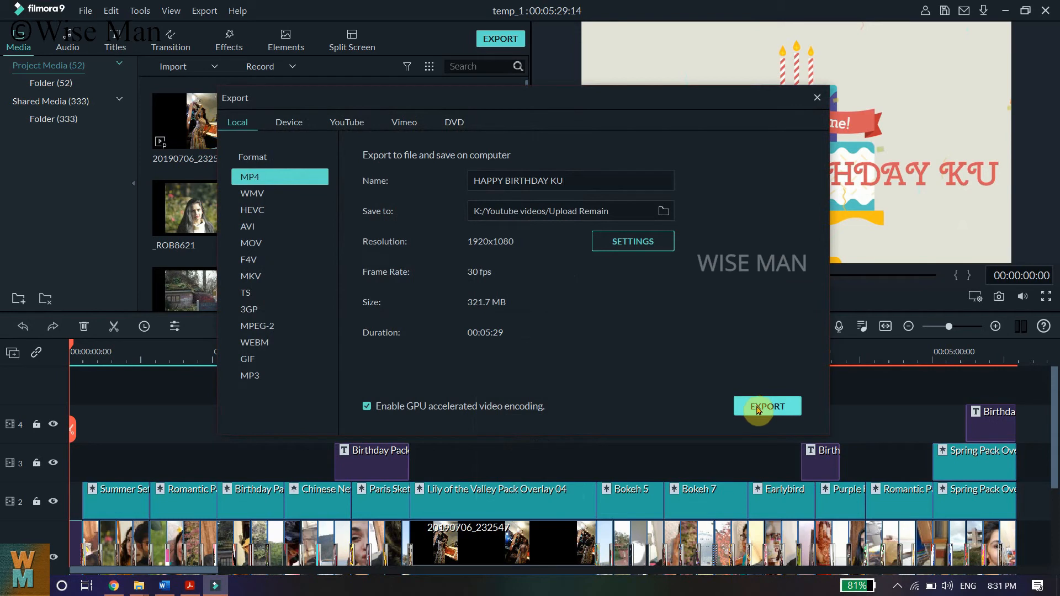
Start exporting HAPPY BIRTHDAY KU.mp4 at 1920x1080 so rendering begins.
{"action": "left_click", "coordinate": [766, 407]}
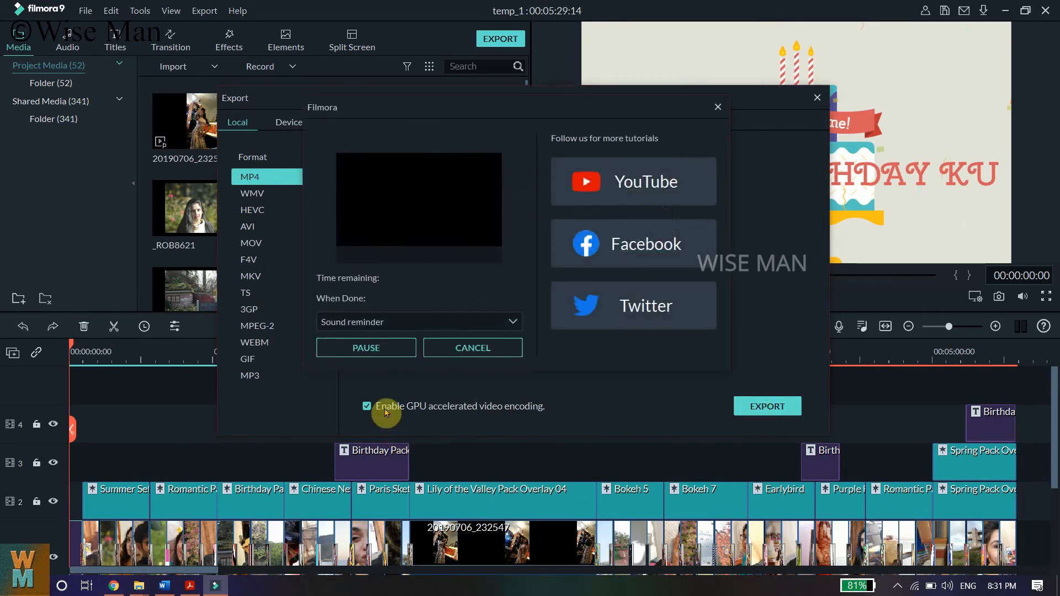
{"action": "left_click", "coordinate": [766, 406]}
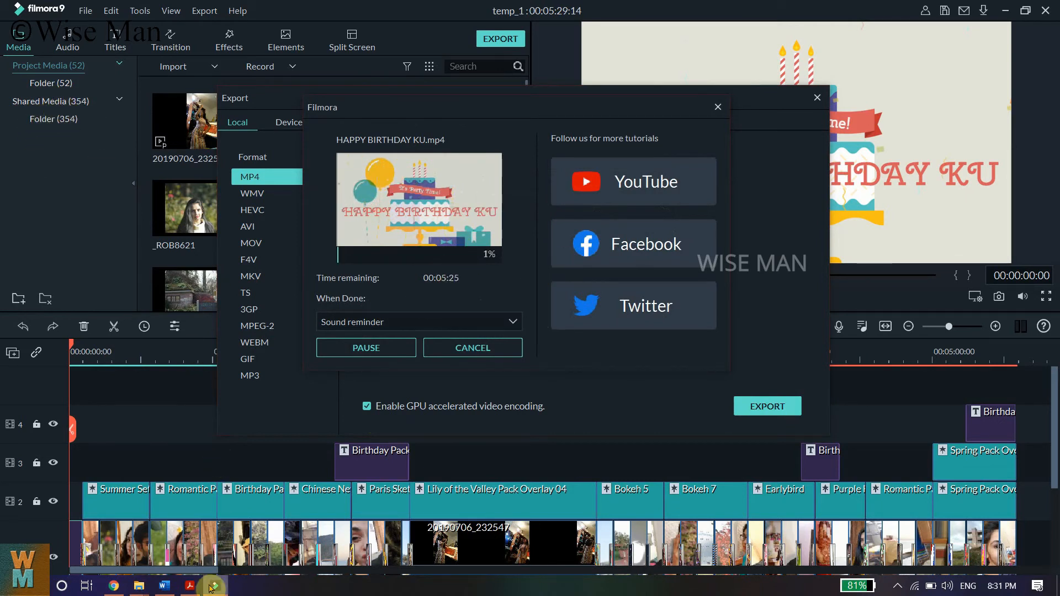
{"action": "left_click", "coordinate": [898, 585]}
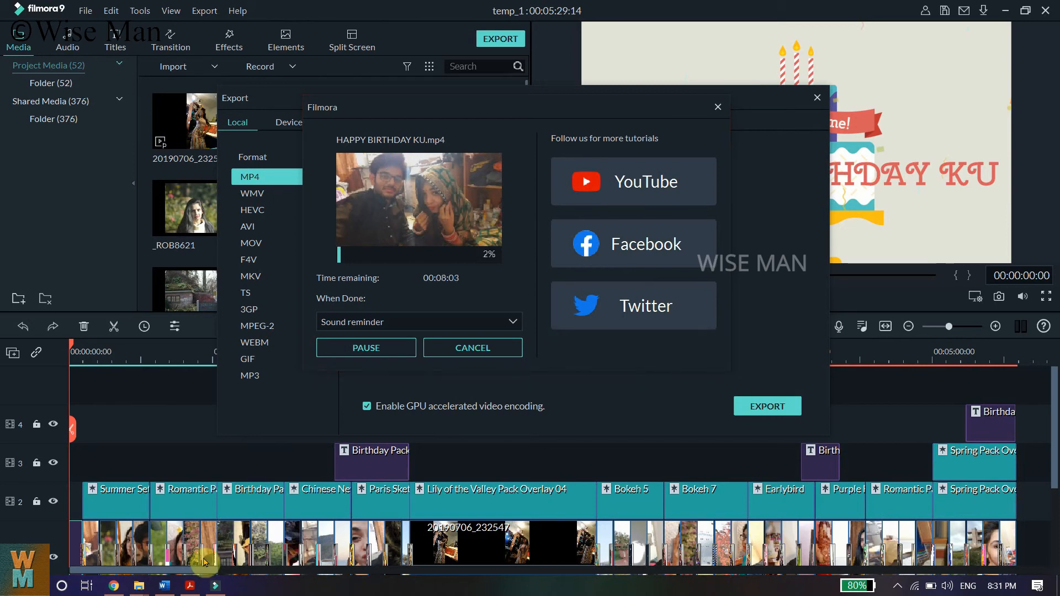
{"action": "mouse_move", "coordinate": [190, 586]}
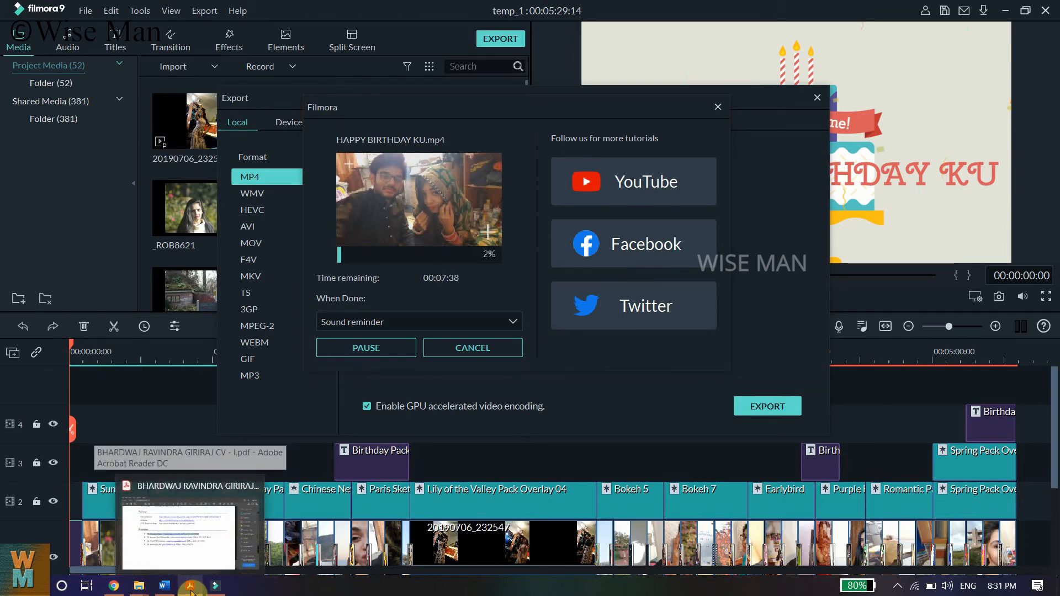
Restore NVIDIA Control Panel and select Wondershare Filmora under Program Settings.
{"action": "left_click", "coordinate": [239, 586]}
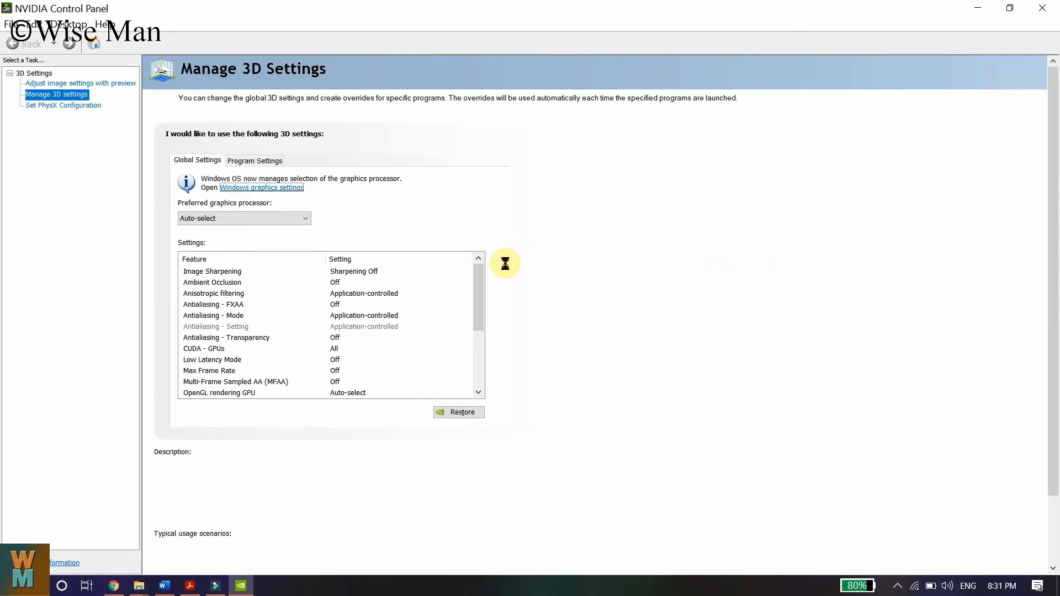
{"action": "left_click", "coordinate": [255, 160]}
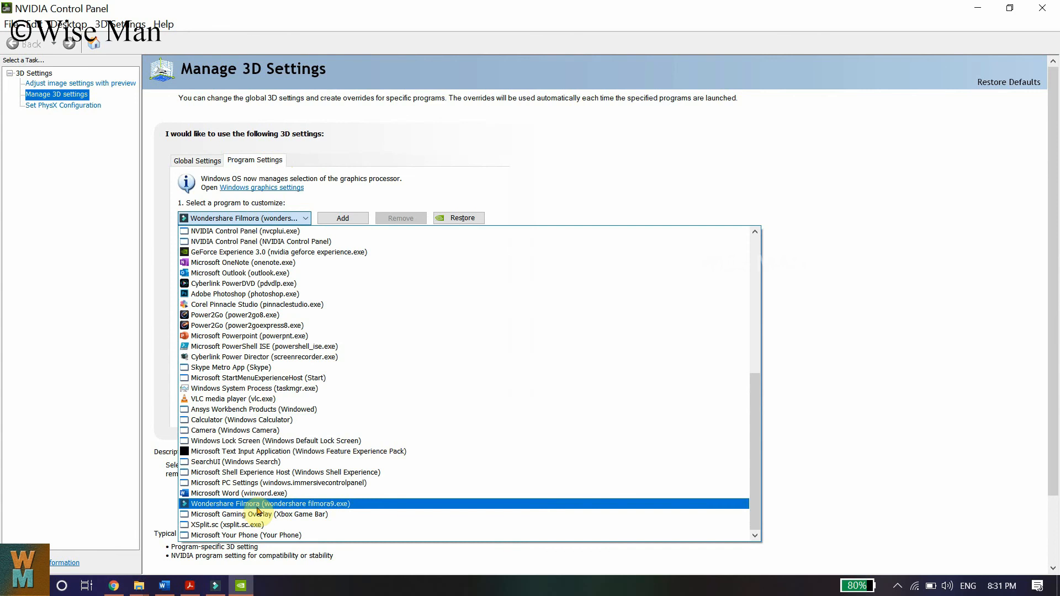
{"action": "left_click", "coordinate": [267, 504]}
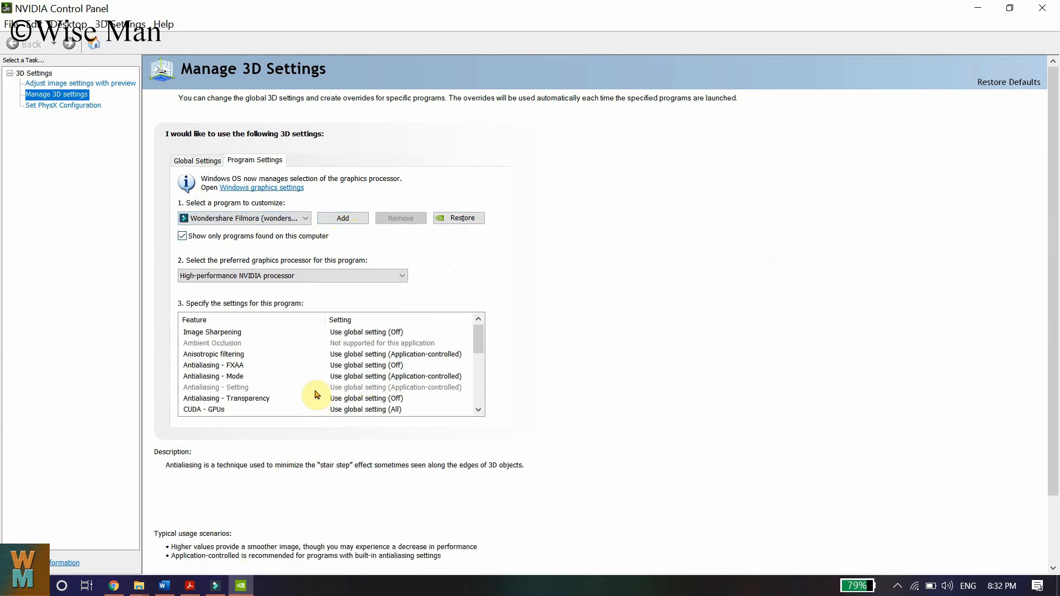
Set Filmora's preferred graphics processor to High-performance NVIDIA processor and apply it.
{"action": "left_click", "coordinate": [399, 276]}
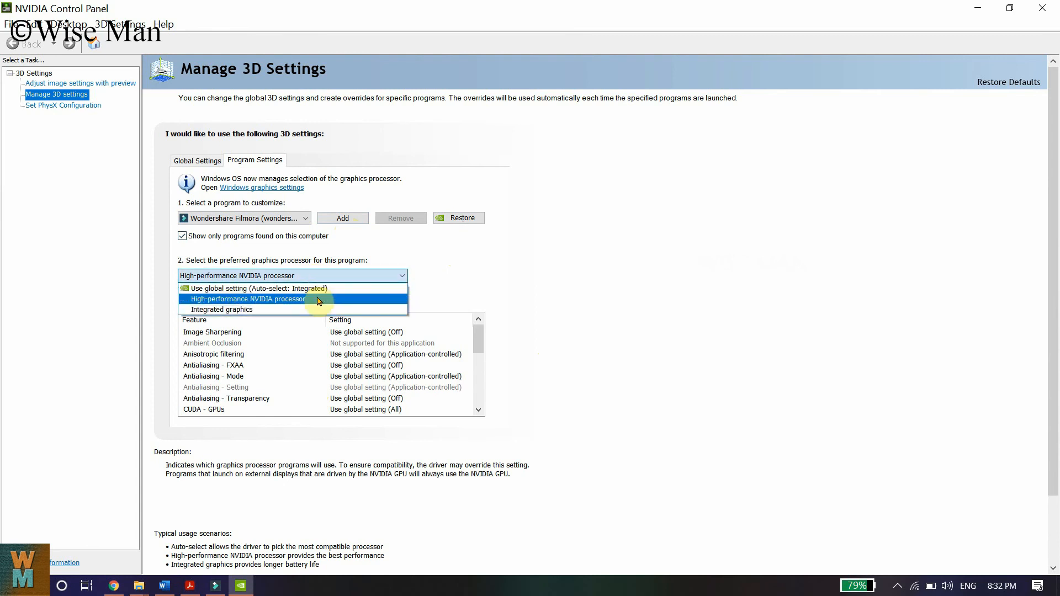
{"action": "left_click", "coordinate": [249, 299]}
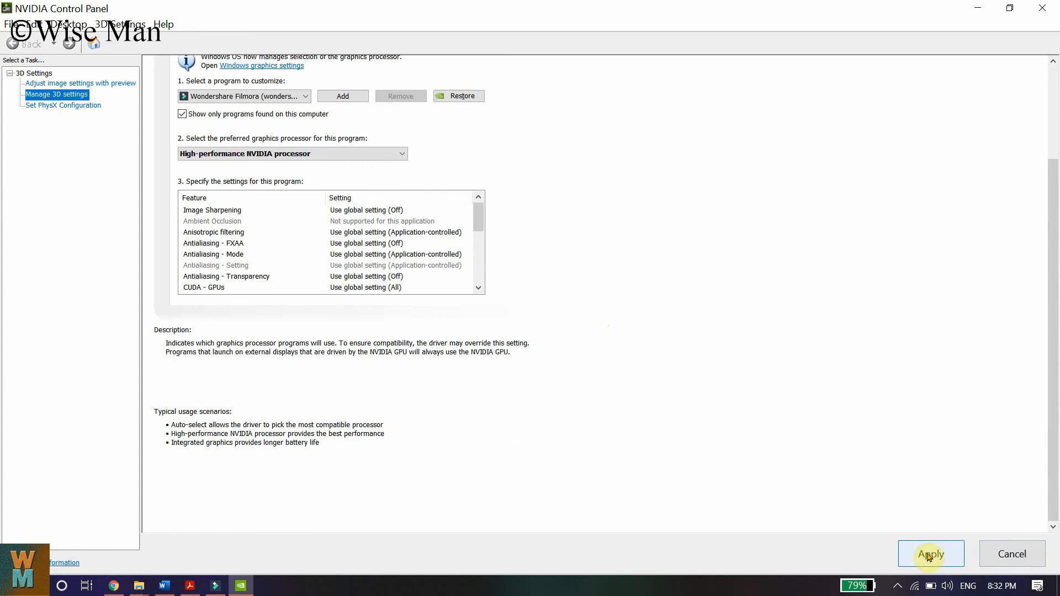
{"action": "left_click", "coordinate": [930, 553]}
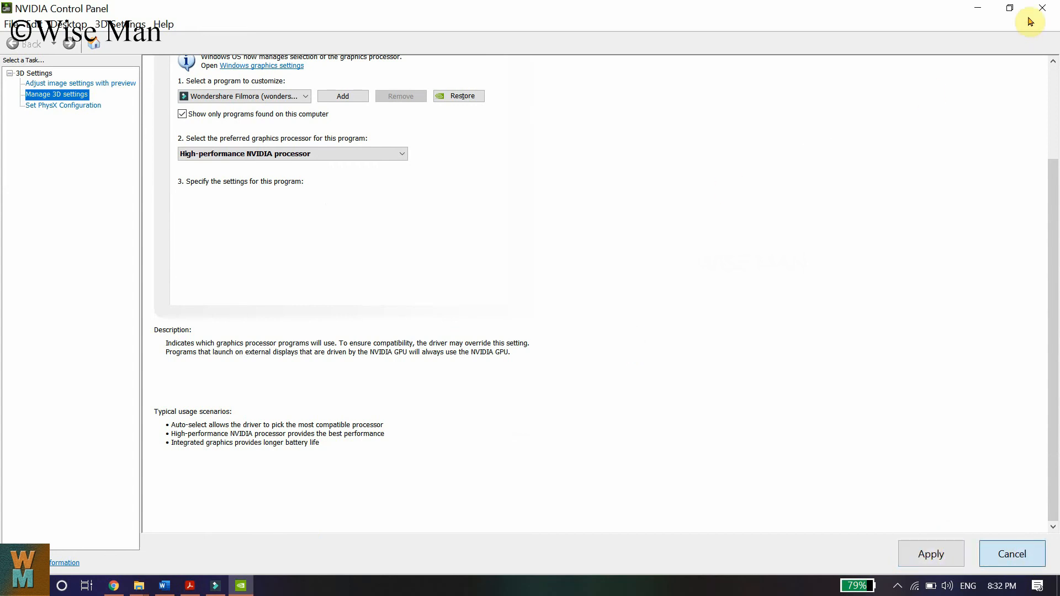
{"action": "mouse_move", "coordinate": [224, 570]}
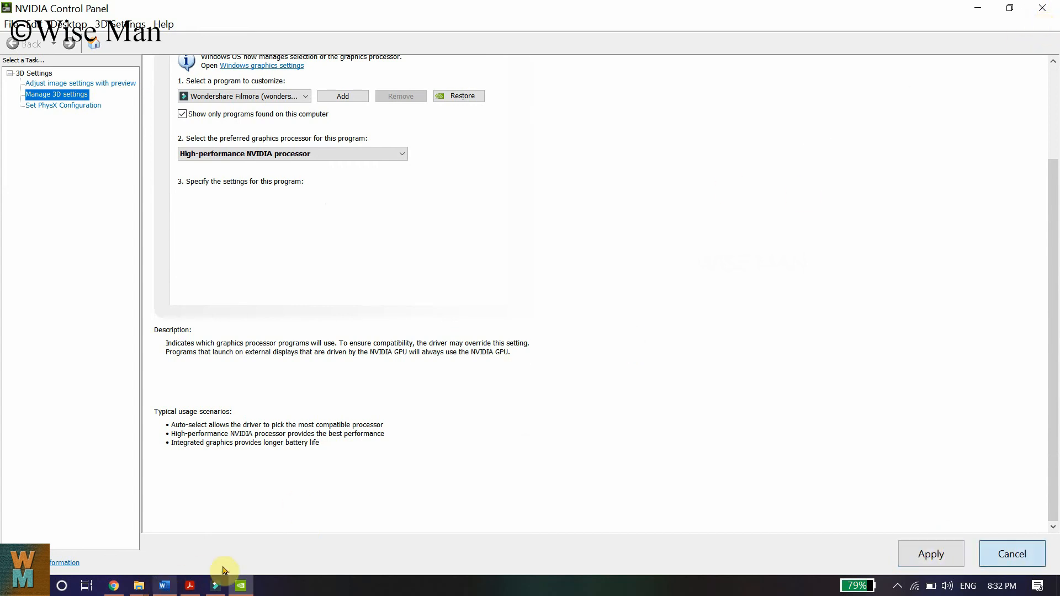
{"action": "mouse_move", "coordinate": [396, 540]}
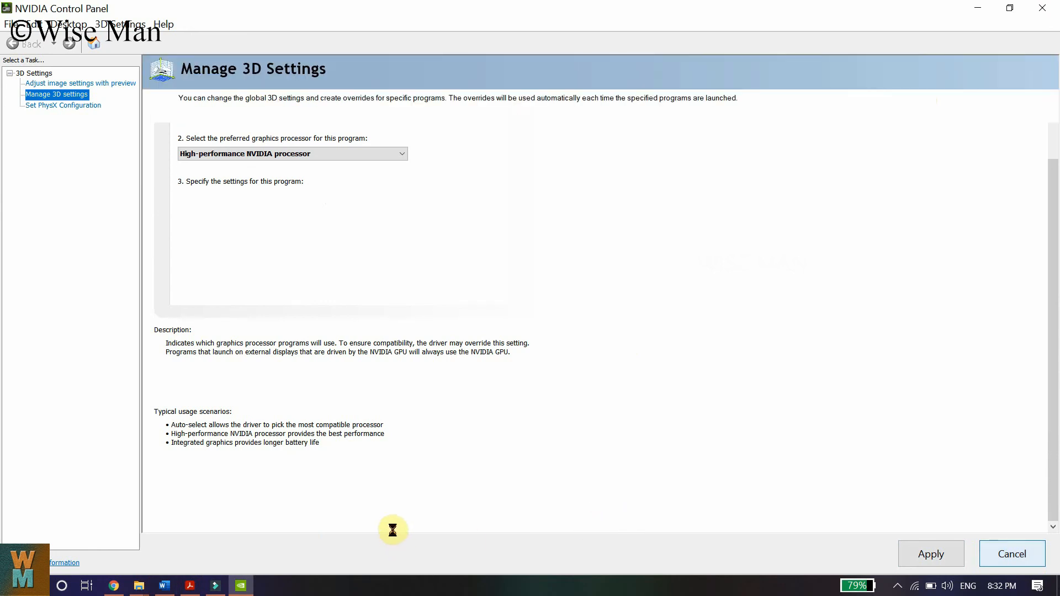
{"action": "mouse_move", "coordinate": [217, 585]}
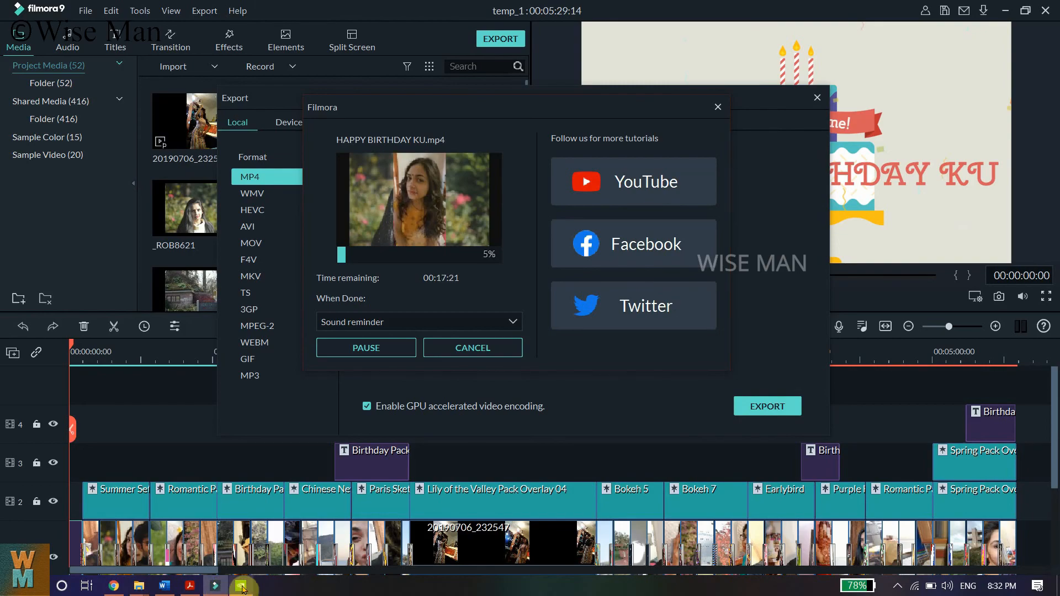
{"action": "left_click", "coordinate": [240, 585]}
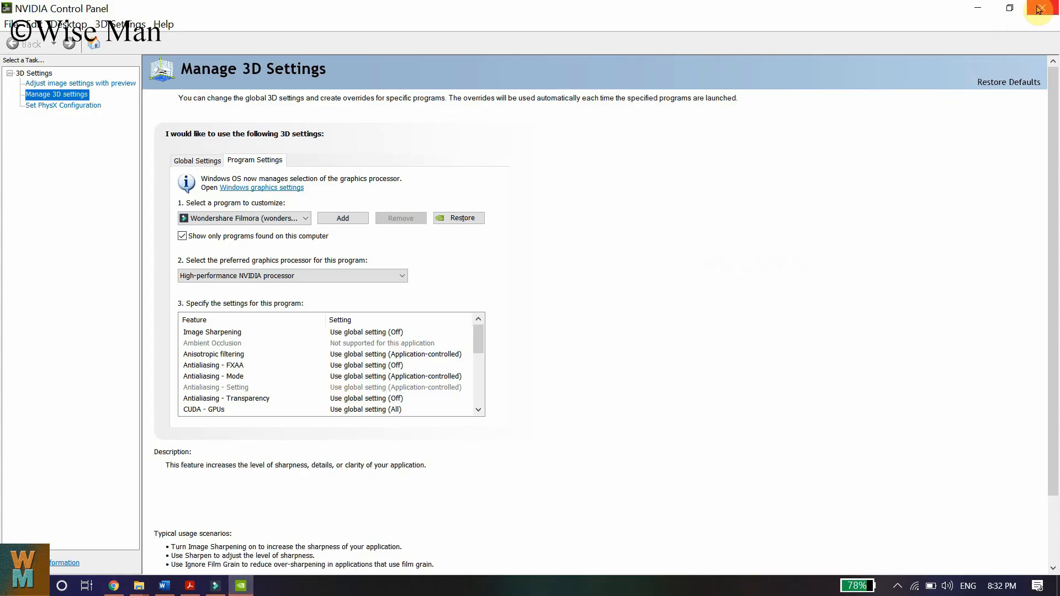